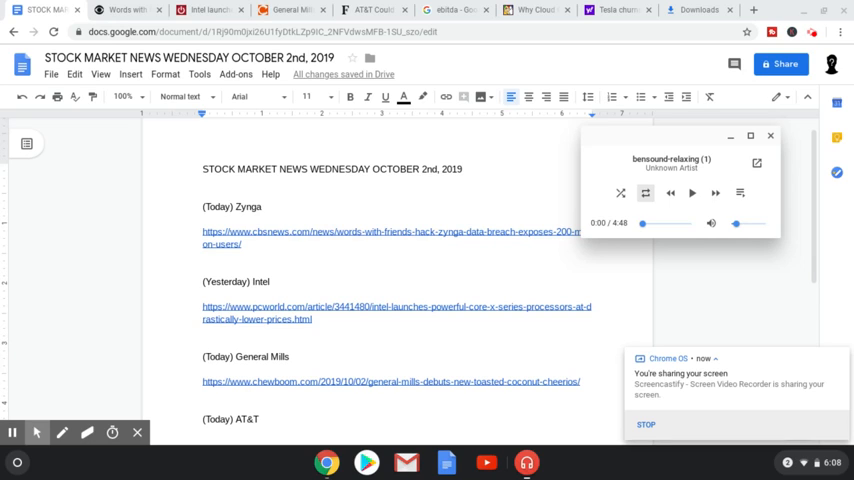
# Pause the background music and dismiss the media controls popup over the doc.
pyautogui.click(692, 192)
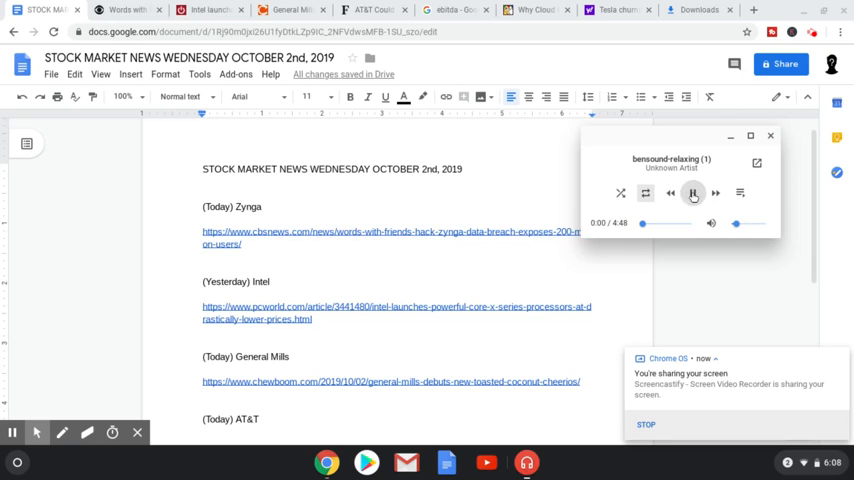
pyautogui.click(770, 136)
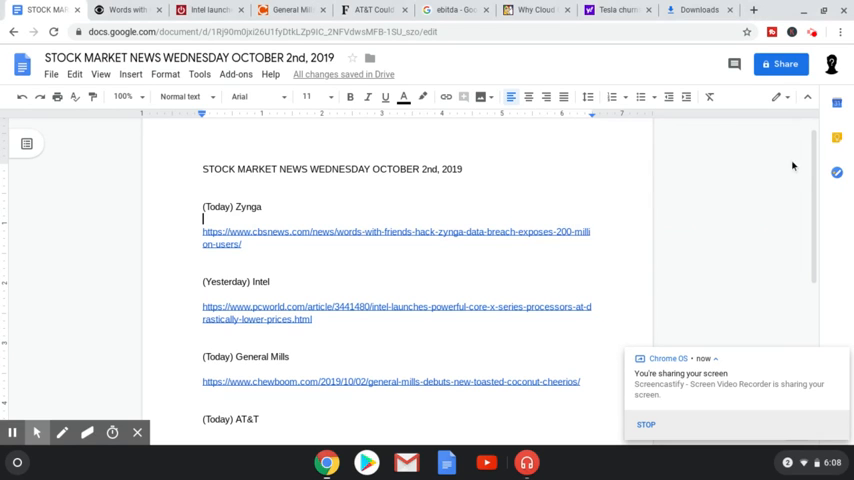
# Review the doc's list of article links and follow the Zynga data breach link.
pyautogui.scroll(-3)
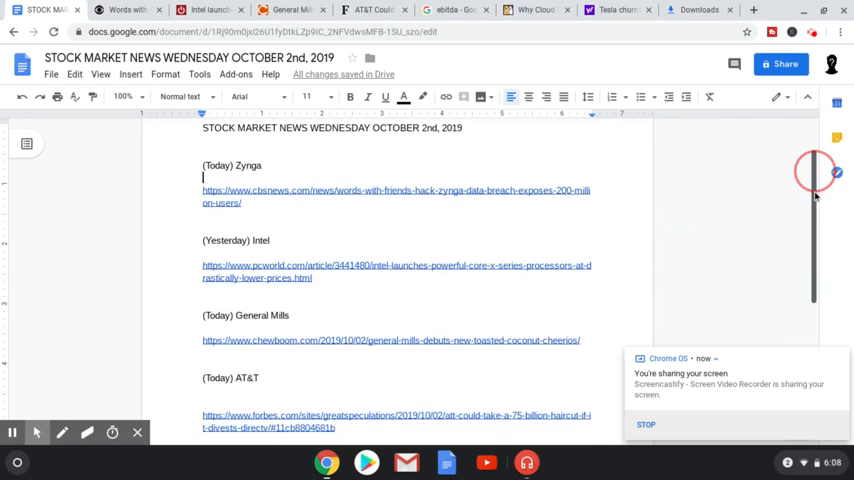
pyautogui.scroll(-3)
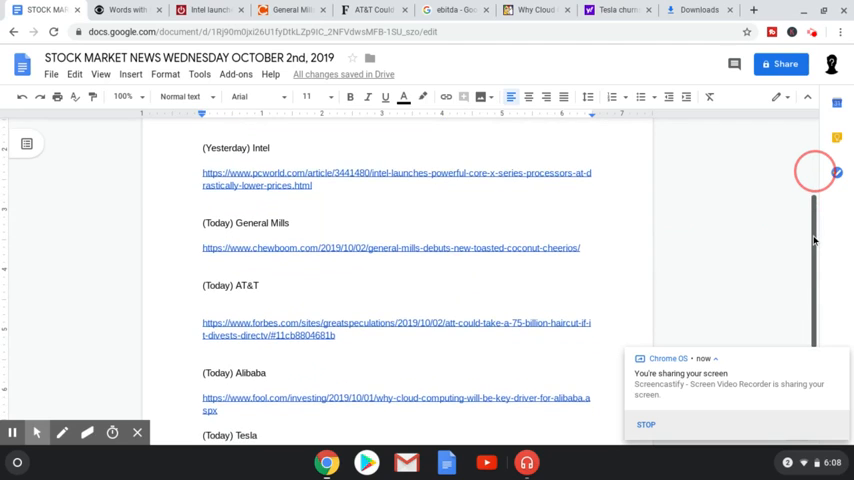
pyautogui.scroll(-3)
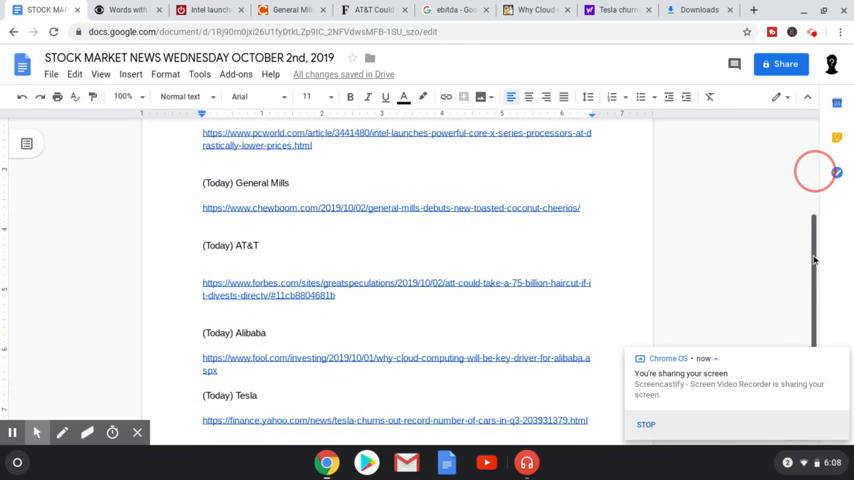
pyautogui.scroll(3)
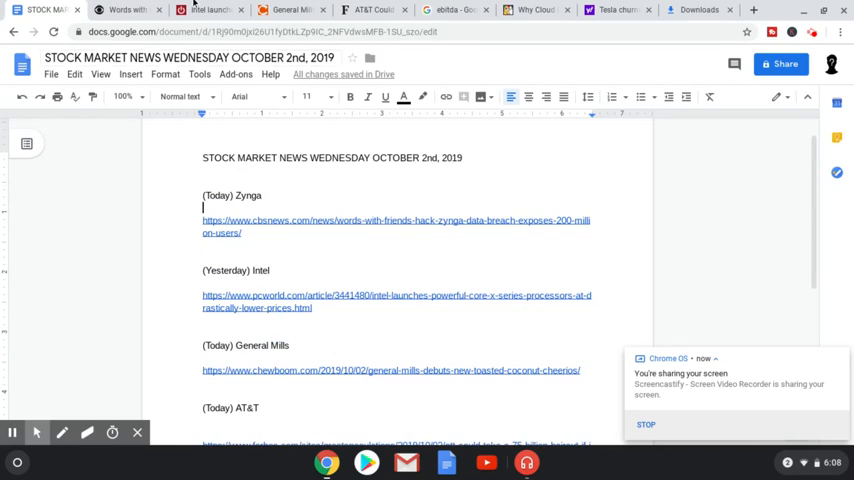
pyautogui.click(396, 220)
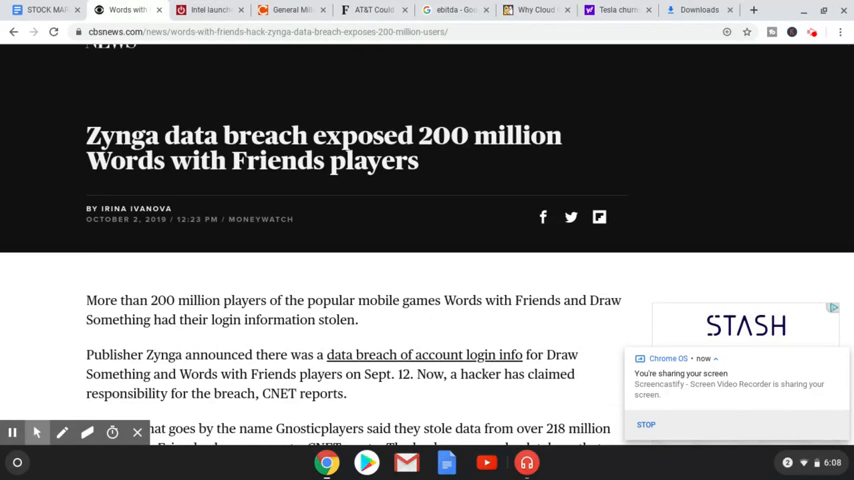
# Read the CBS News Zynga breach article to its end, then move to the Intel article.
pyautogui.scroll(-3)
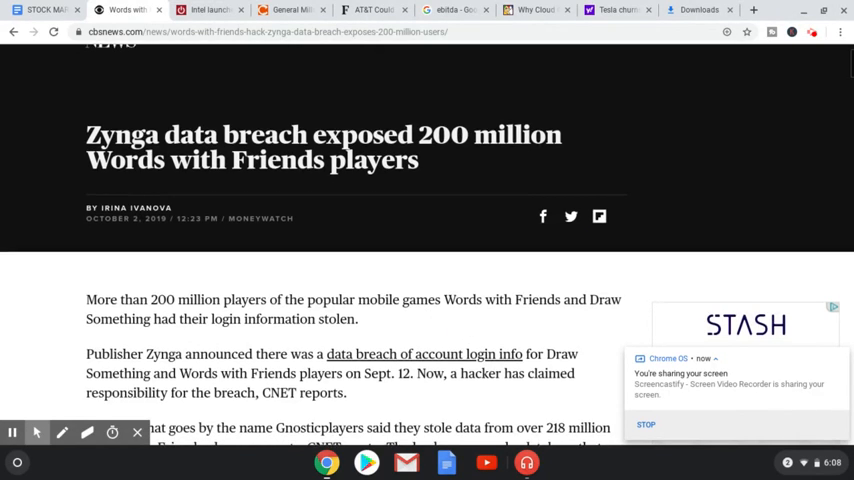
pyautogui.scroll(-3)
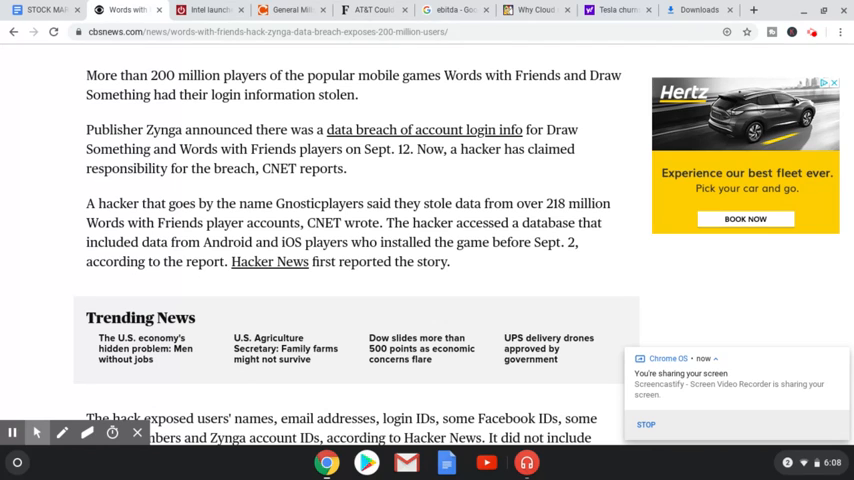
pyautogui.moveTo(488, 260)
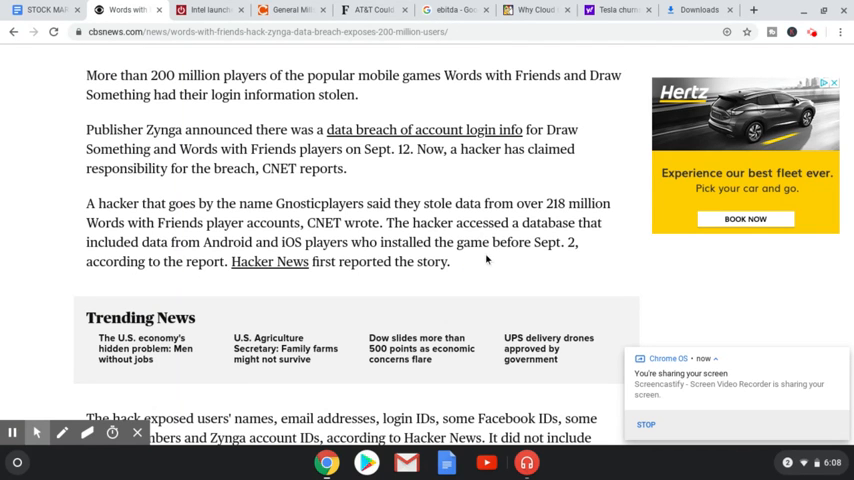
pyautogui.scroll(-3)
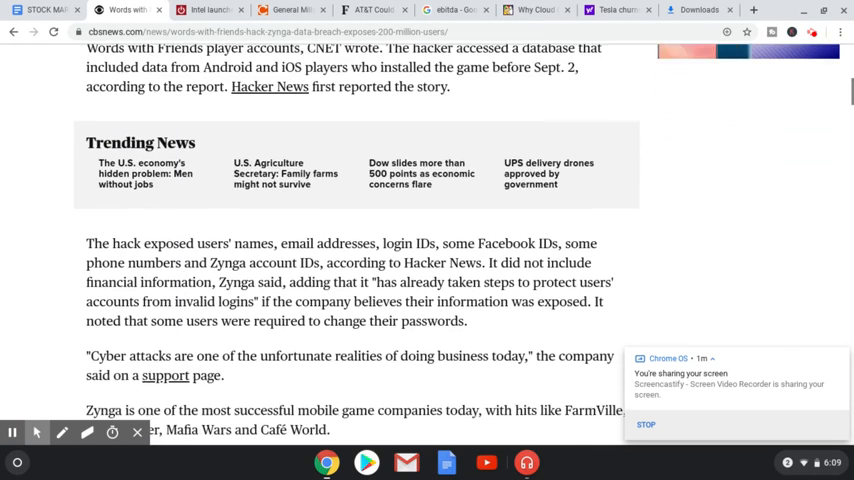
pyautogui.scroll(-3)
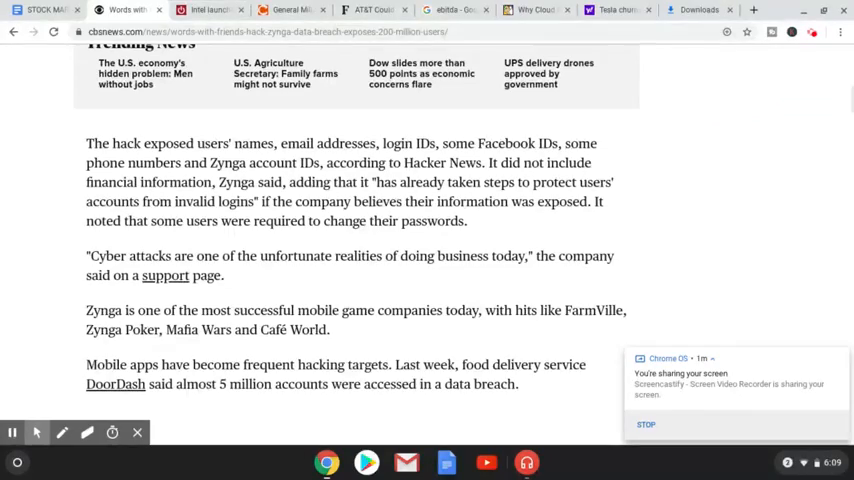
pyautogui.moveTo(364, 284)
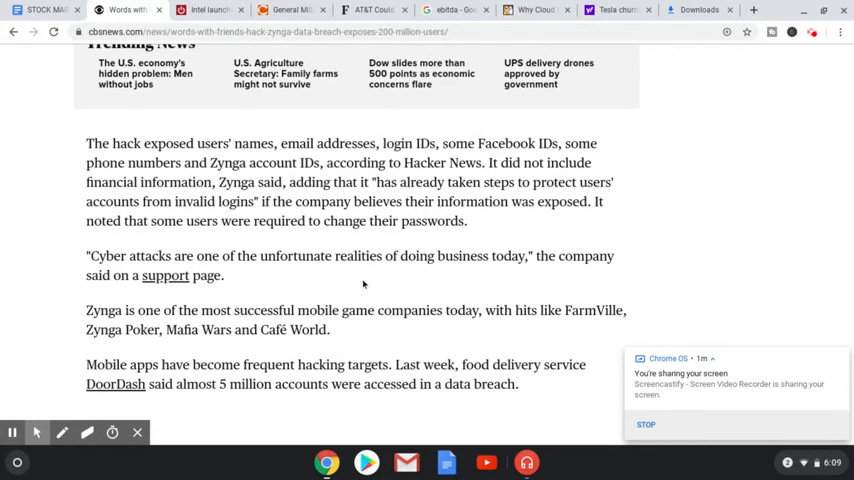
pyautogui.moveTo(384, 284)
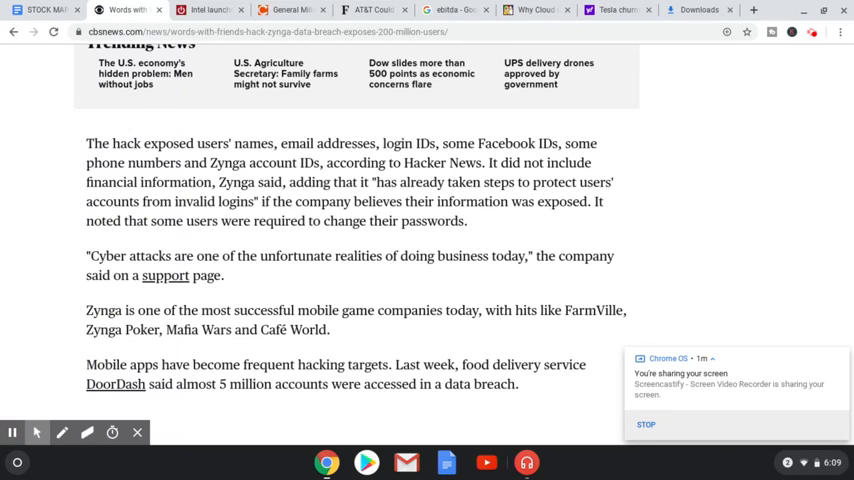
pyautogui.moveTo(424, 294)
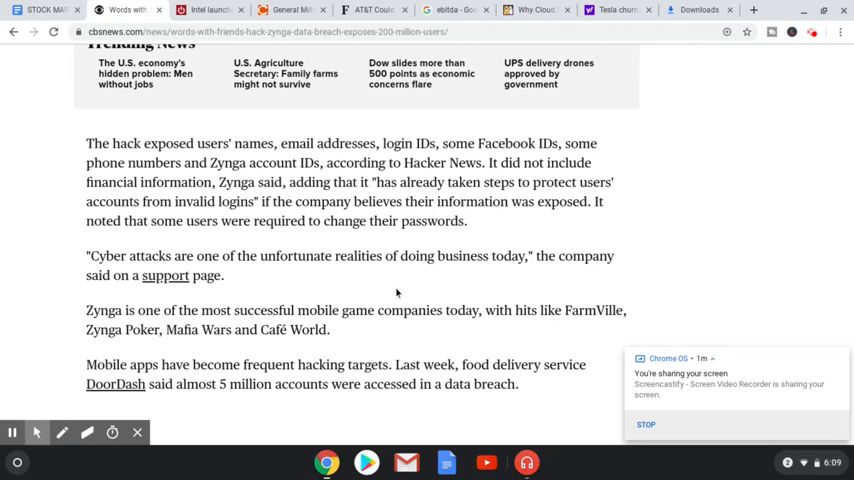
pyautogui.moveTo(436, 288)
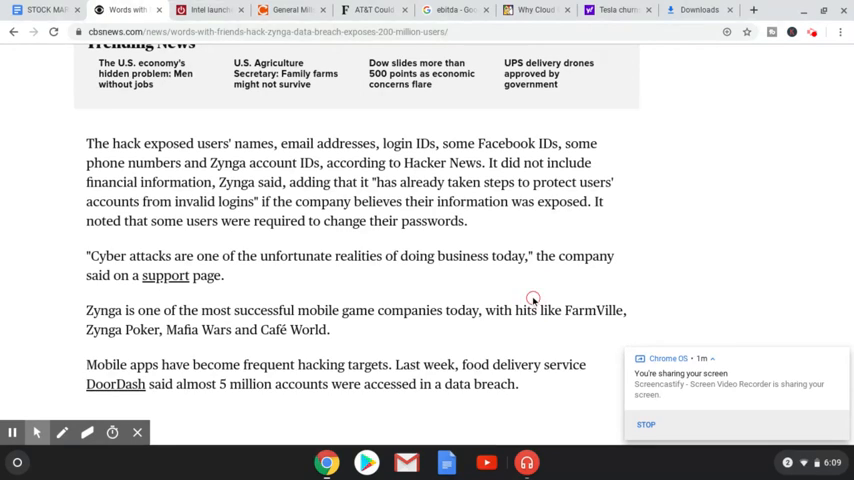
pyautogui.scroll(-3)
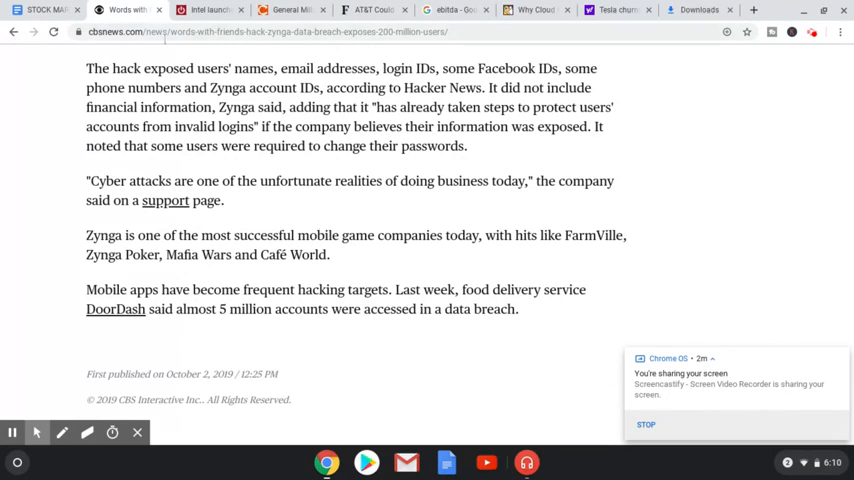
pyautogui.click(136, 10)
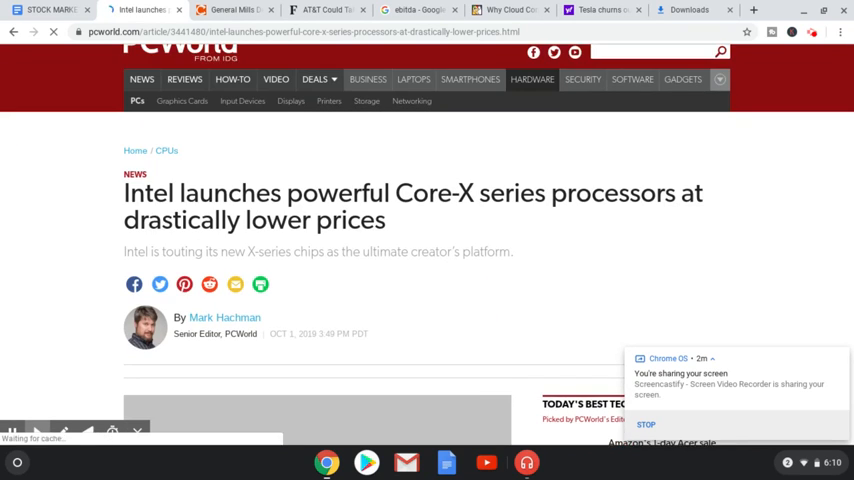
# Read the PCWorld Intel Core-X price-cut article down to the Cascade Lake-X speeds and feeds section.
pyautogui.scroll(-3)
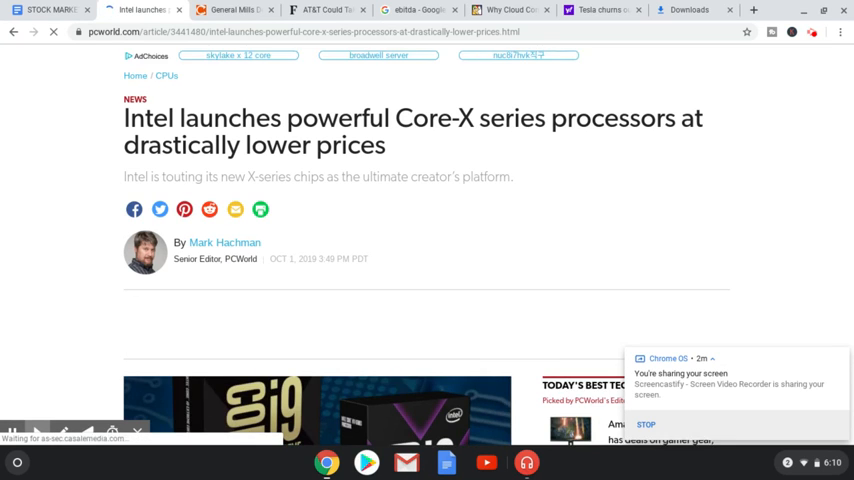
pyautogui.scroll(-3)
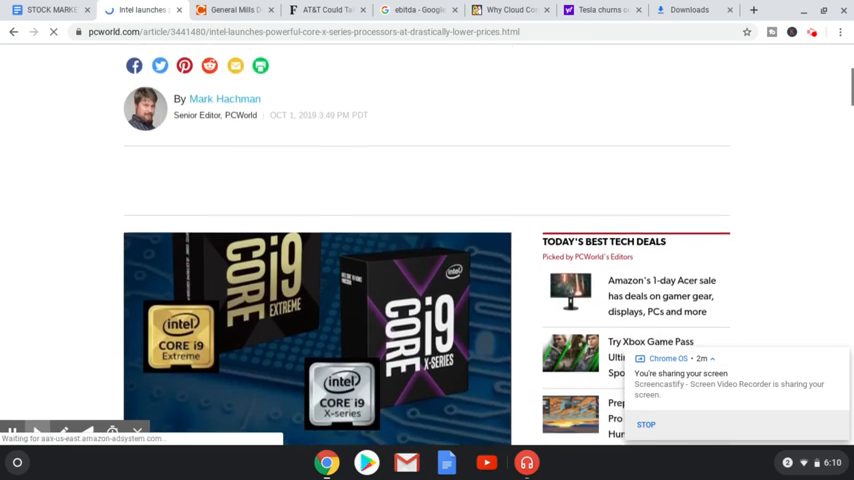
pyautogui.scroll(-3)
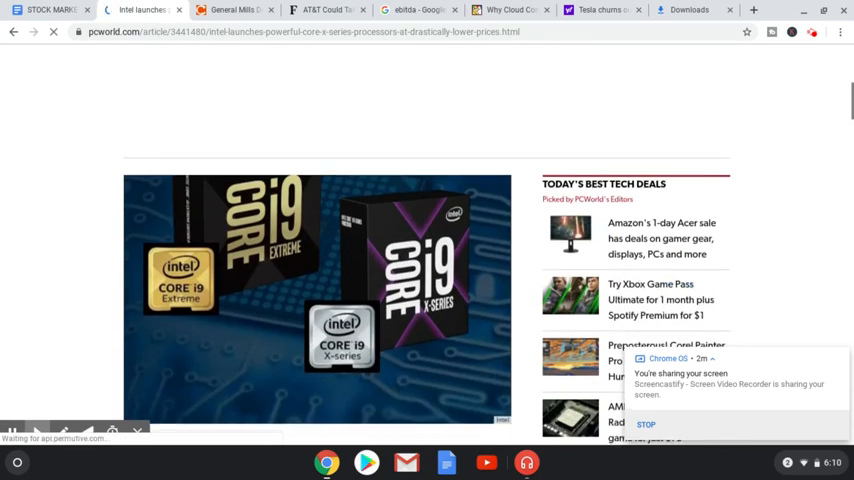
pyautogui.scroll(-3)
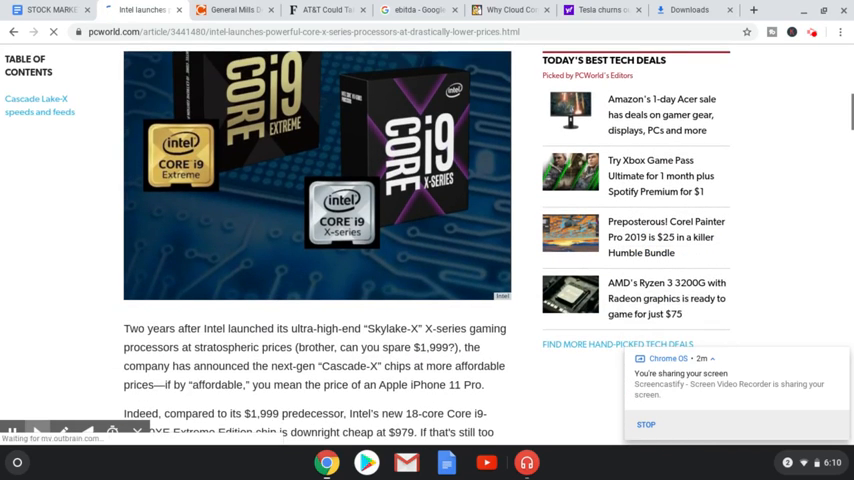
pyautogui.scroll(-3)
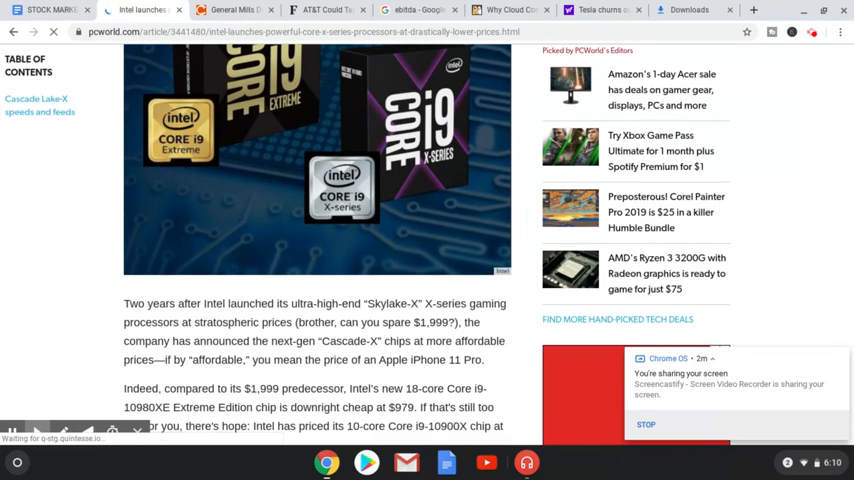
pyautogui.scroll(-3)
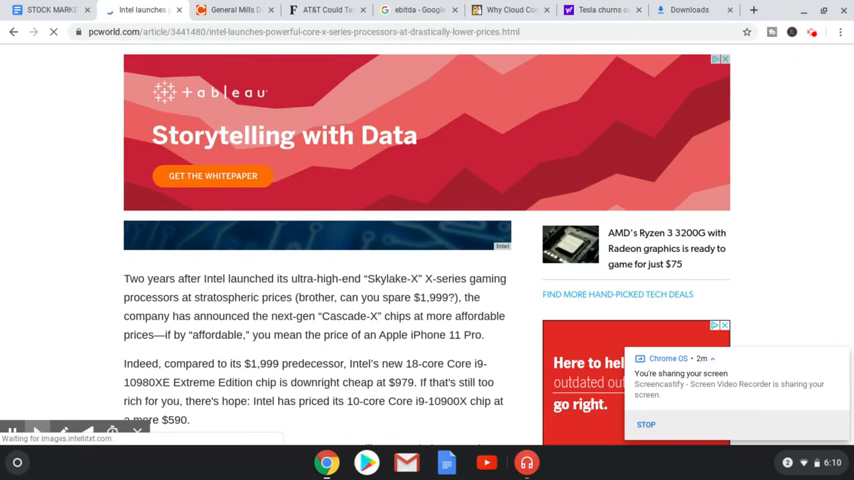
pyautogui.scroll(-3)
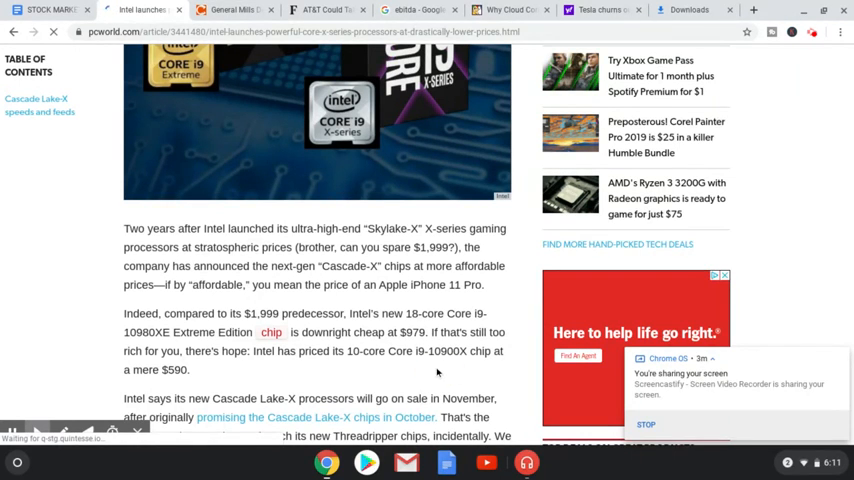
pyautogui.scroll(-3)
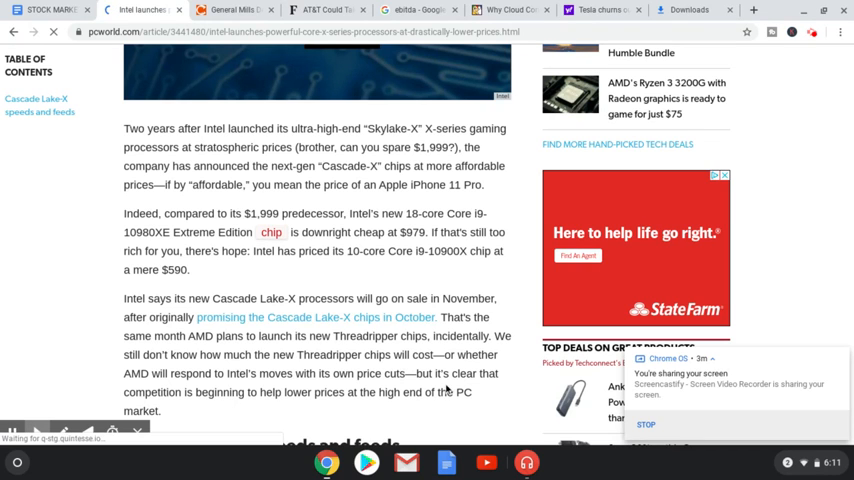
pyautogui.scroll(-3)
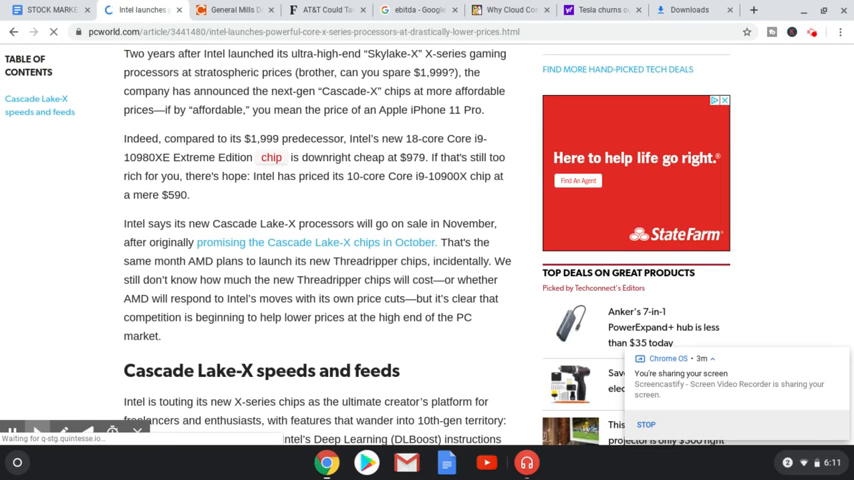
pyautogui.scroll(-3)
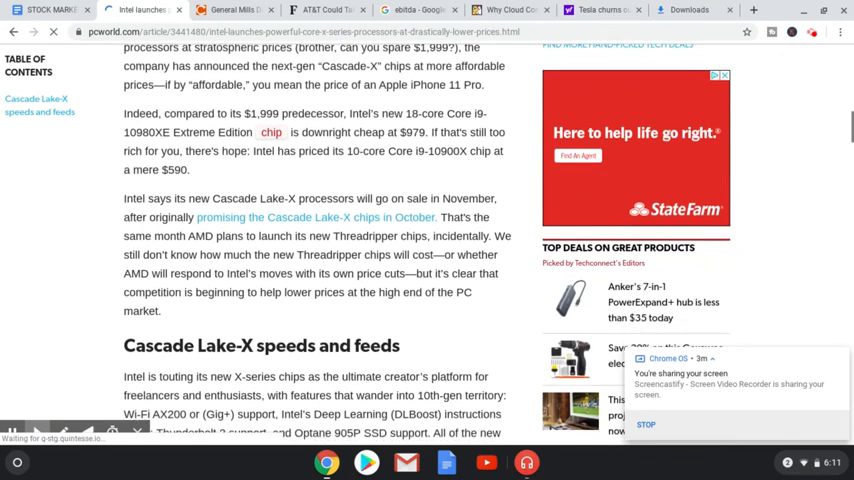
pyautogui.scroll(-3)
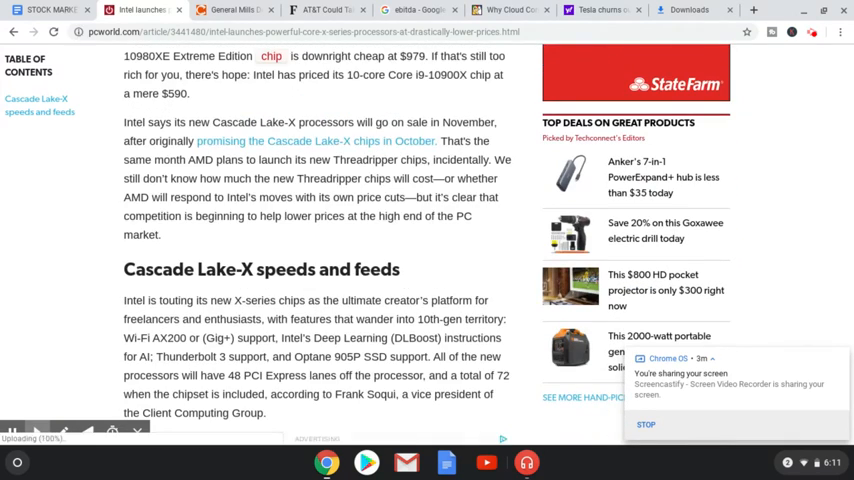
pyautogui.scroll(-3)
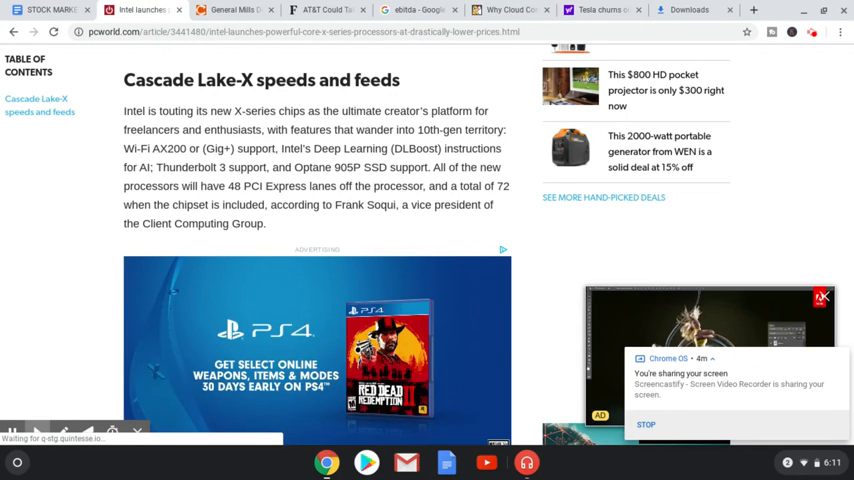
pyautogui.scroll(-3)
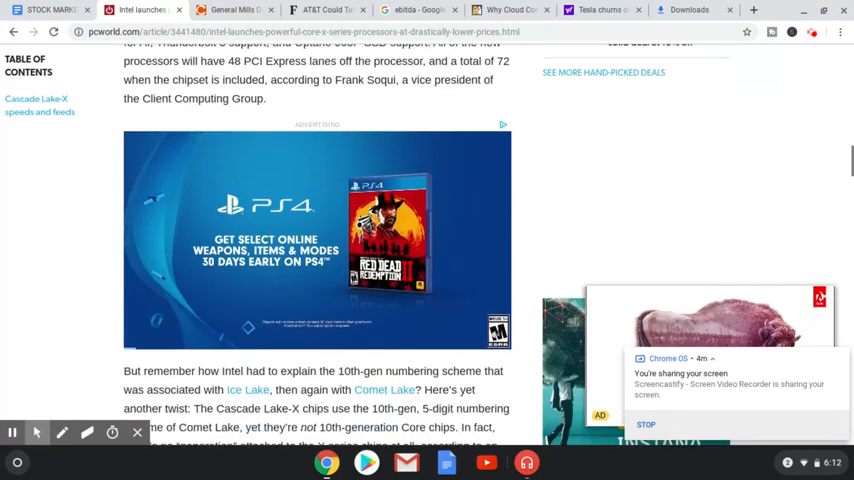
pyautogui.scroll(-3)
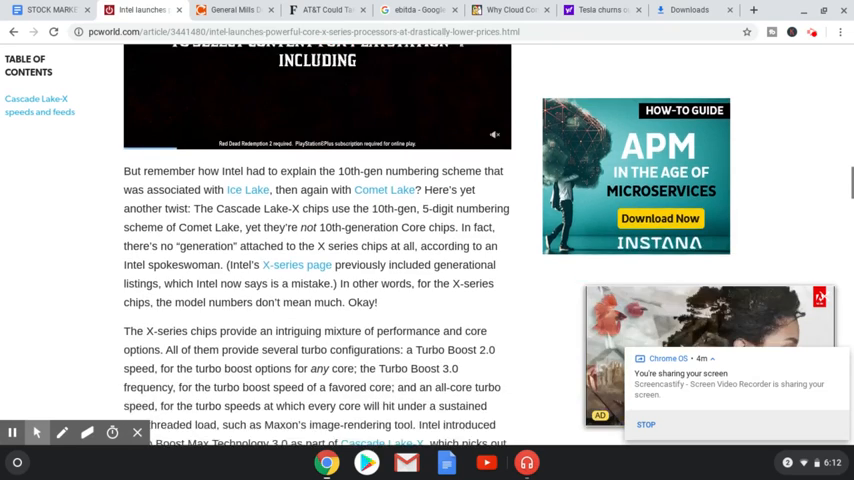
pyautogui.scroll(-3)
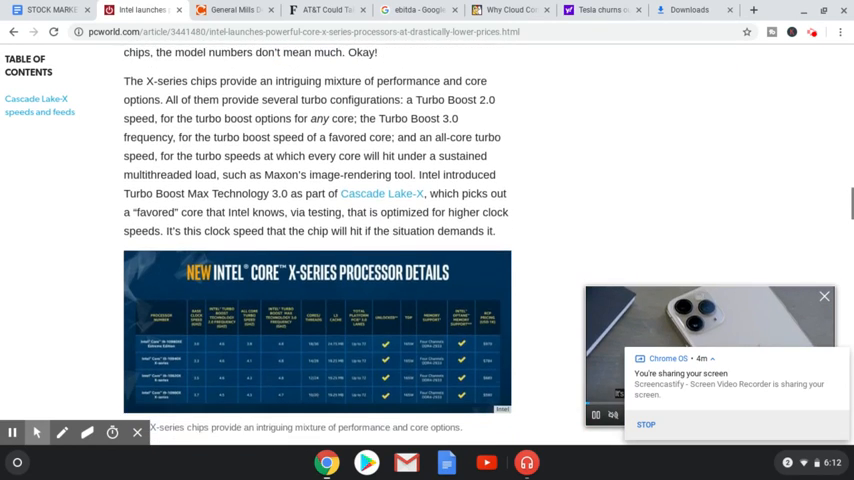
pyautogui.scroll(-3)
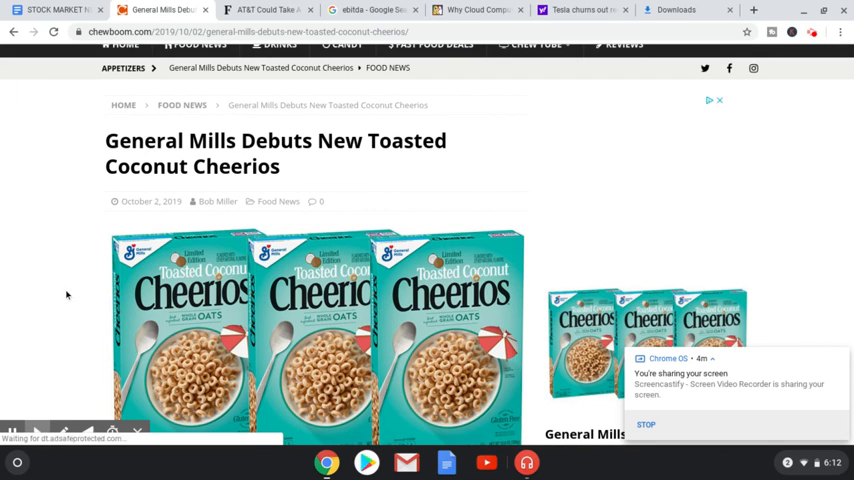
# Read the Chewboom Toasted Coconut Cheerios article down through its nutrition facts list.
pyautogui.scroll(-3)
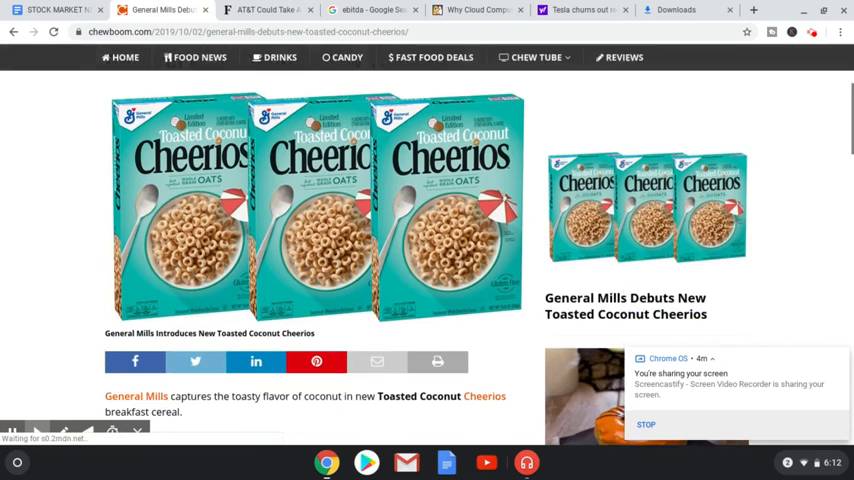
pyautogui.scroll(-3)
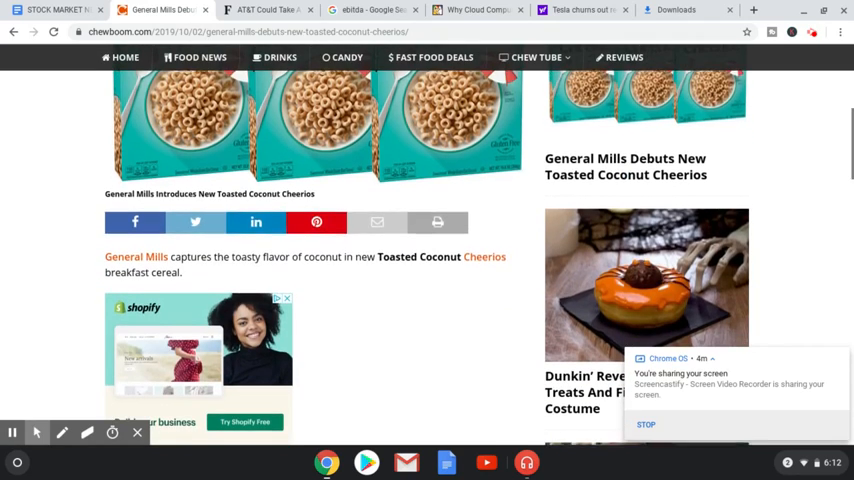
pyautogui.scroll(-3)
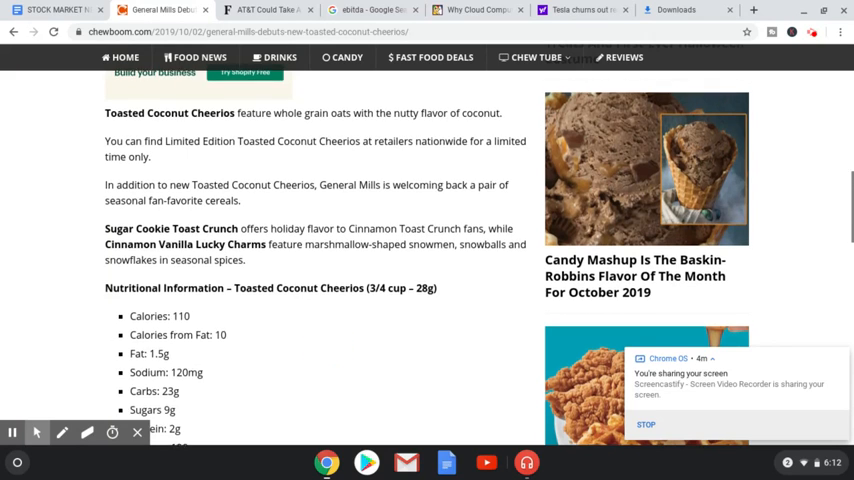
pyautogui.scroll(-3)
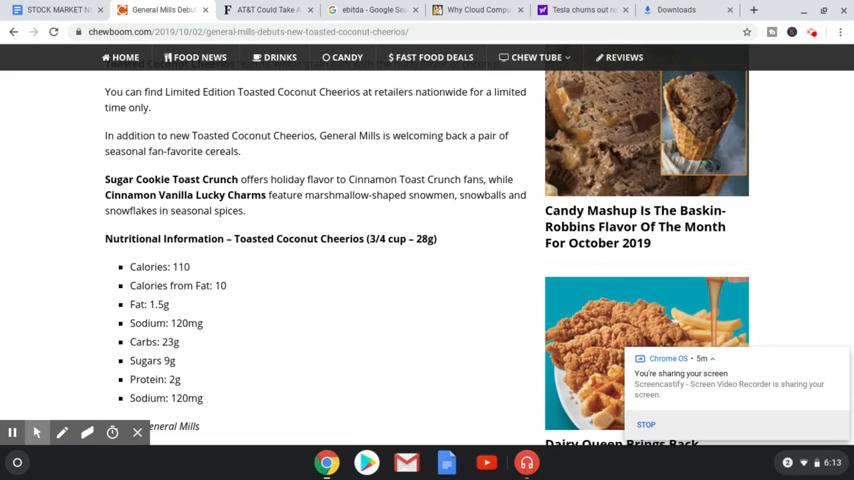
pyautogui.moveTo(360, 364)
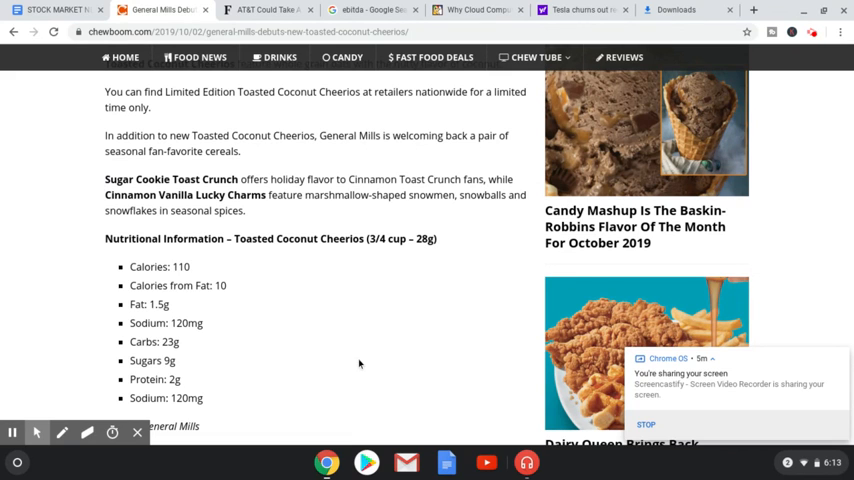
pyautogui.scroll(-3)
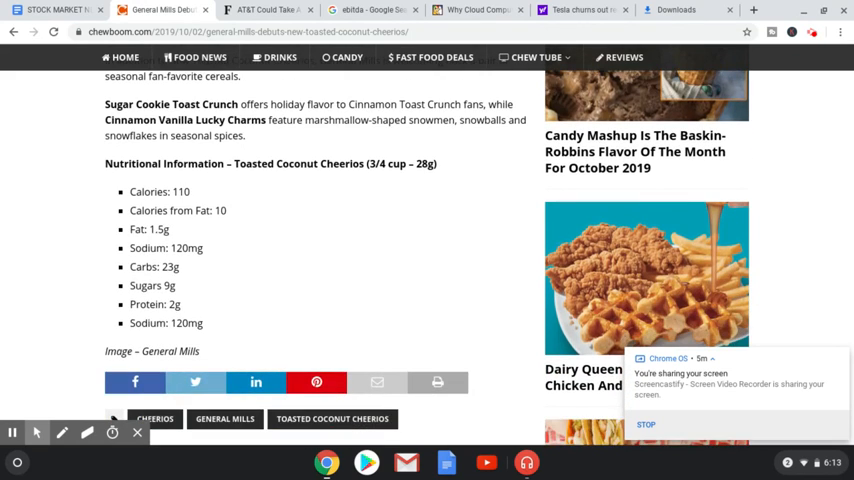
pyautogui.scroll(3)
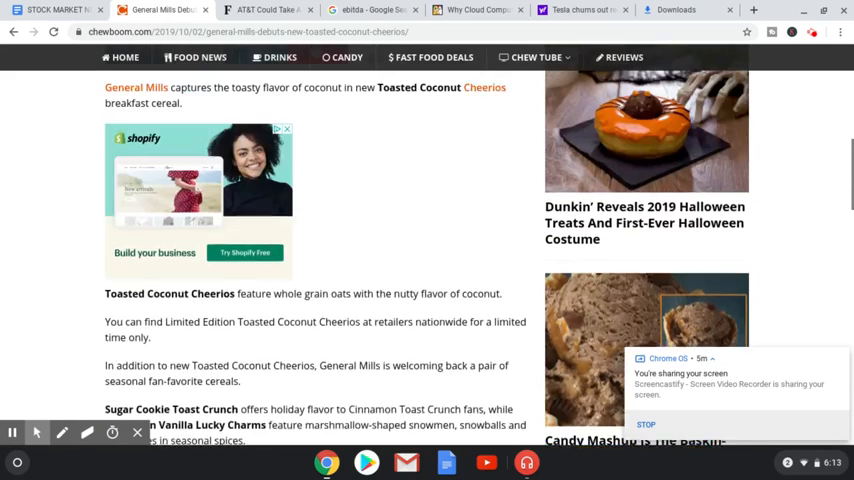
pyautogui.scroll(3)
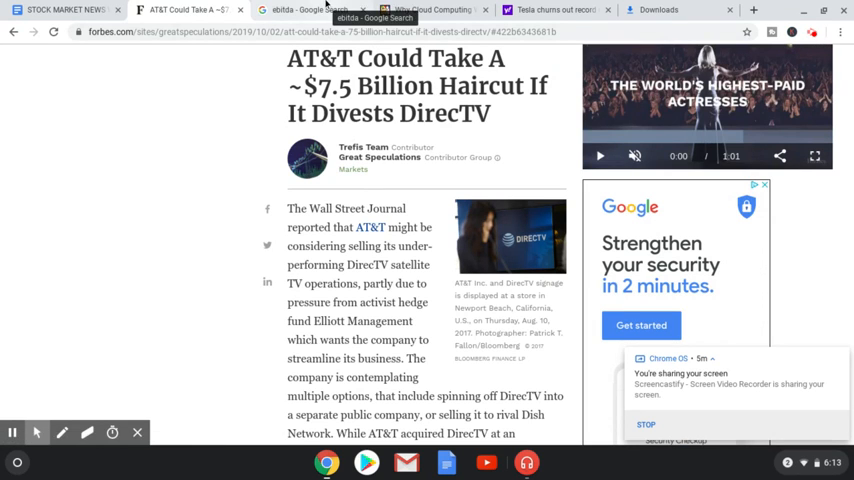
# Switch to the ebitda Google Search results and read the 'What is a good Ebitda?' answer.
pyautogui.click(300, 10)
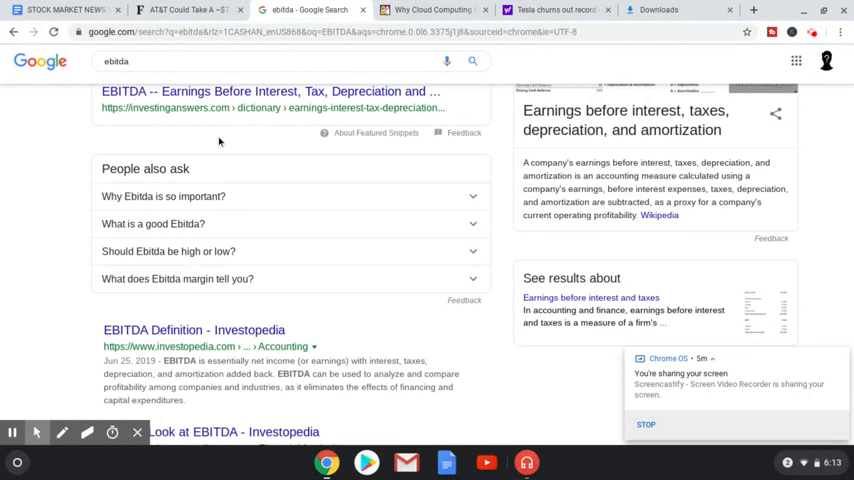
pyautogui.scroll(3)
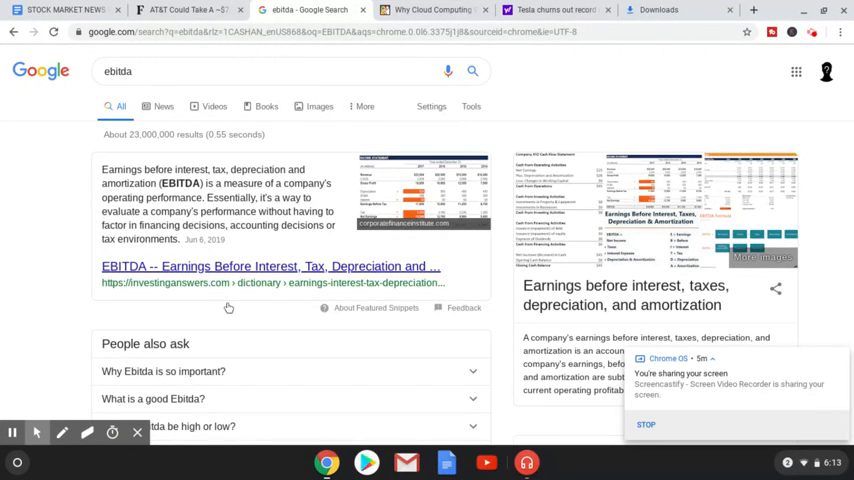
pyautogui.scroll(-3)
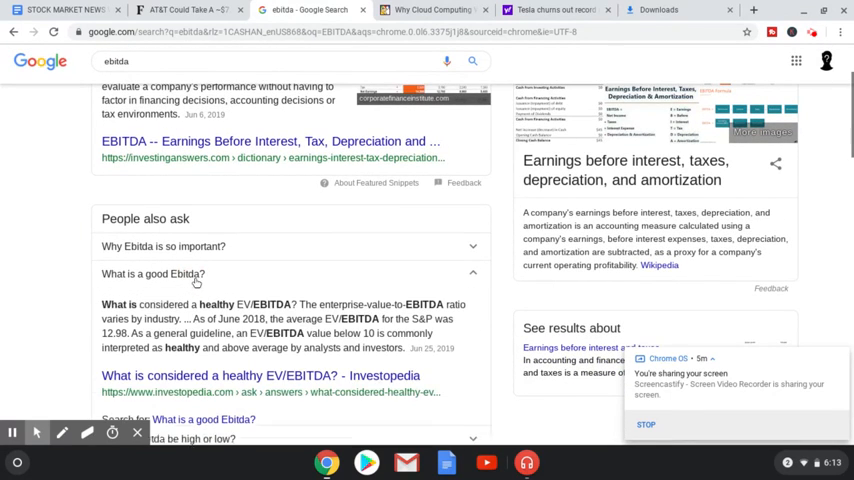
pyautogui.moveTo(74, 254)
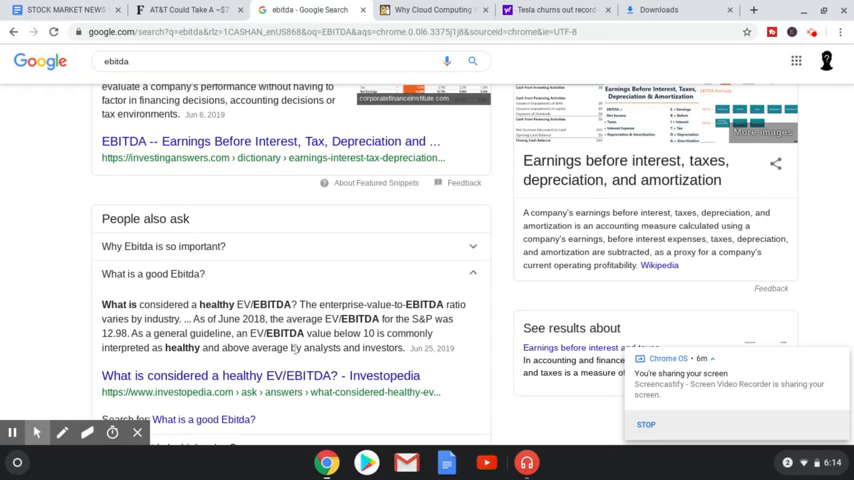
pyautogui.moveTo(442, 360)
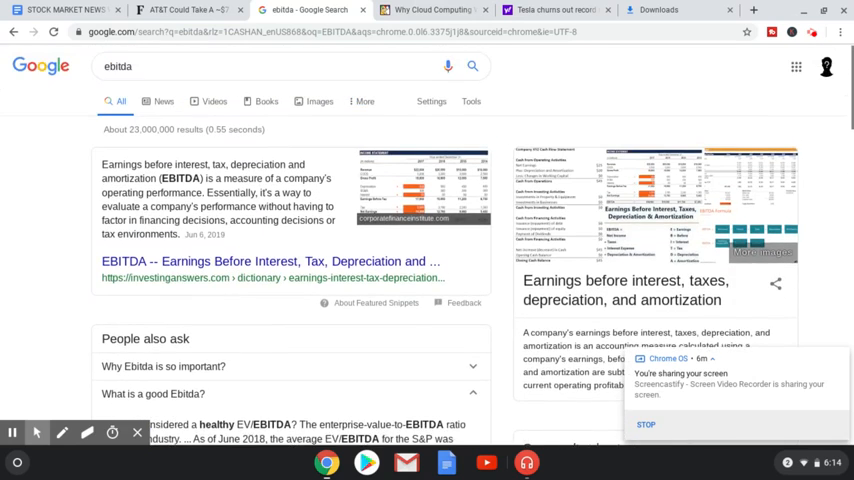
# Leave the ebitda results for the Forbes AT&T DirecTV article and read its opening sections.
pyautogui.click(218, 10)
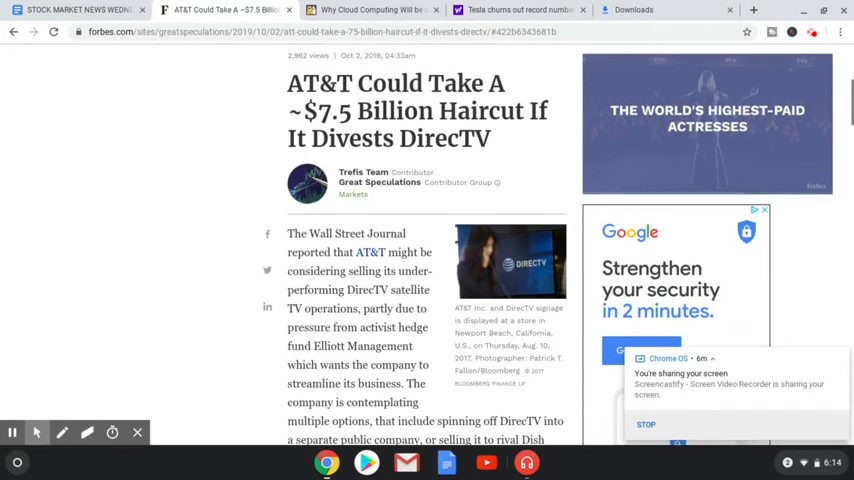
pyautogui.scroll(-3)
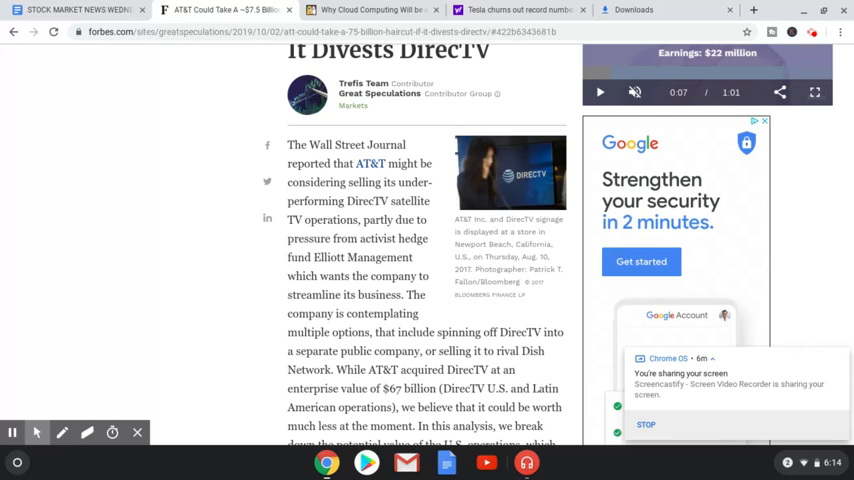
pyautogui.scroll(-3)
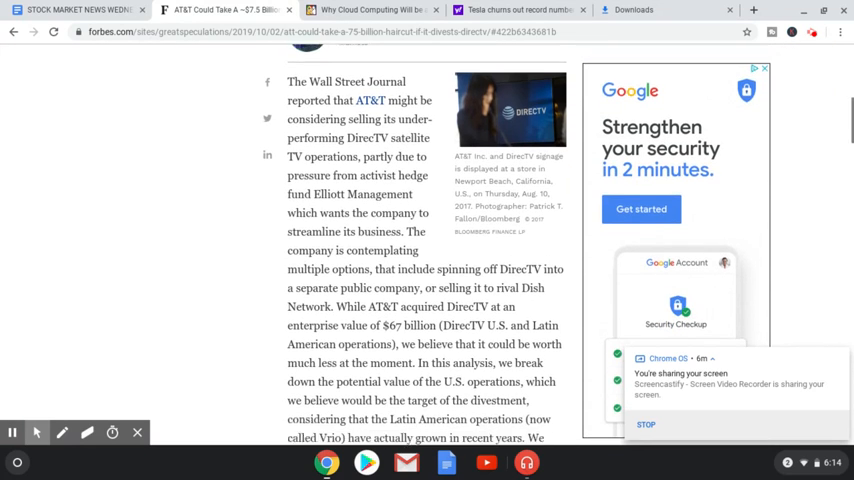
pyautogui.scroll(-3)
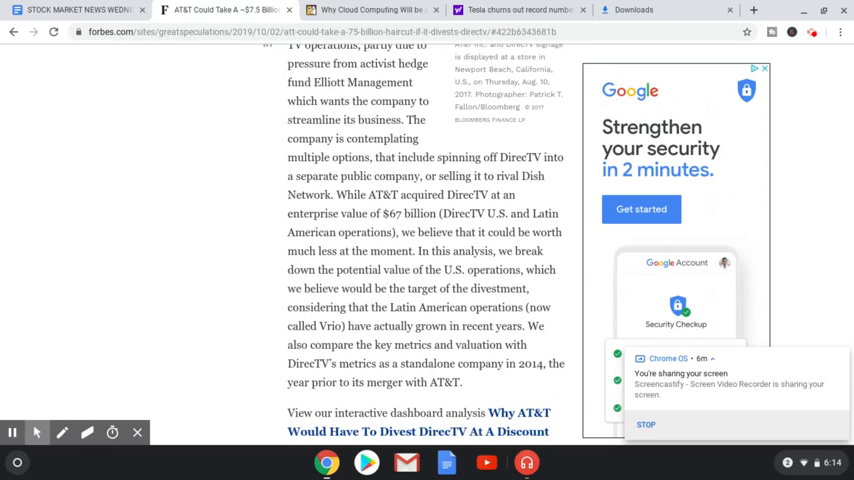
pyautogui.scroll(-3)
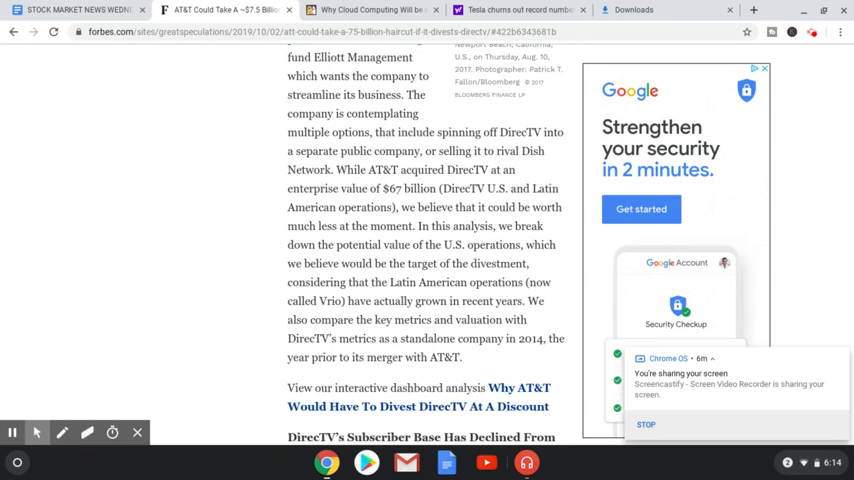
pyautogui.scroll(-3)
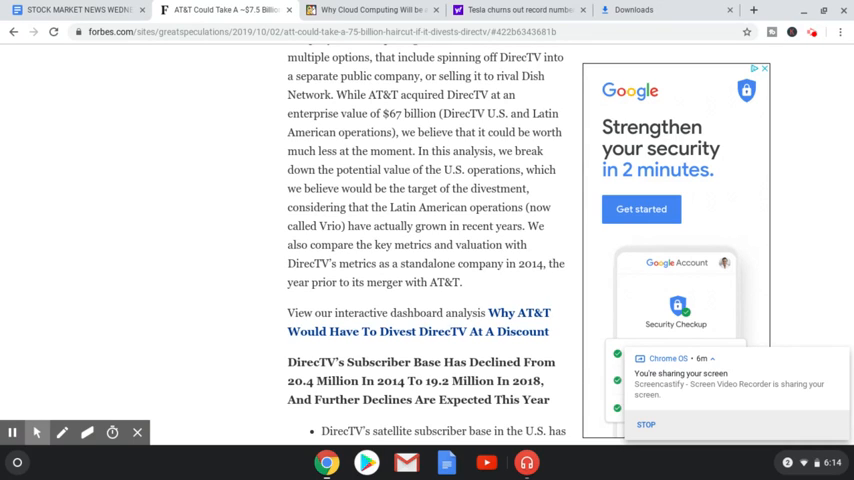
pyautogui.scroll(-3)
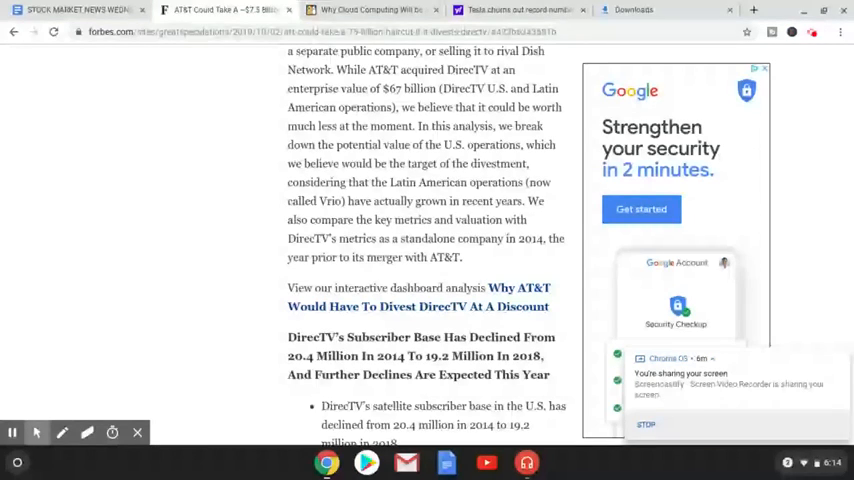
pyautogui.scroll(-3)
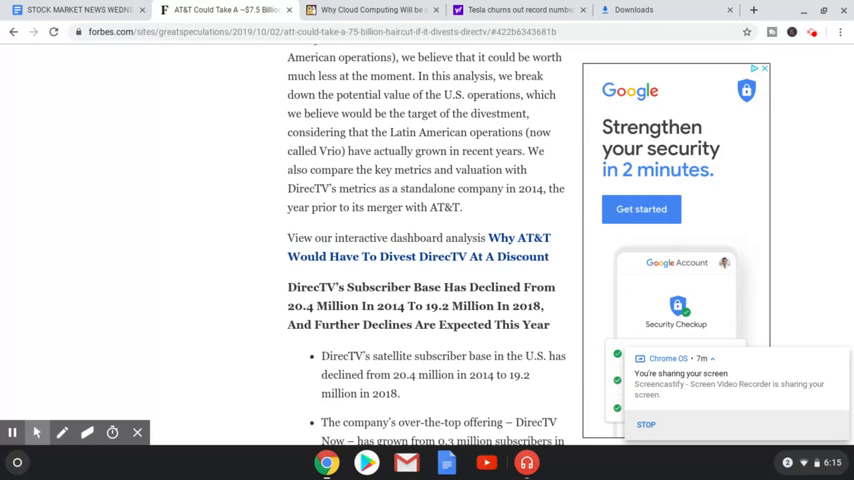
pyautogui.scroll(-3)
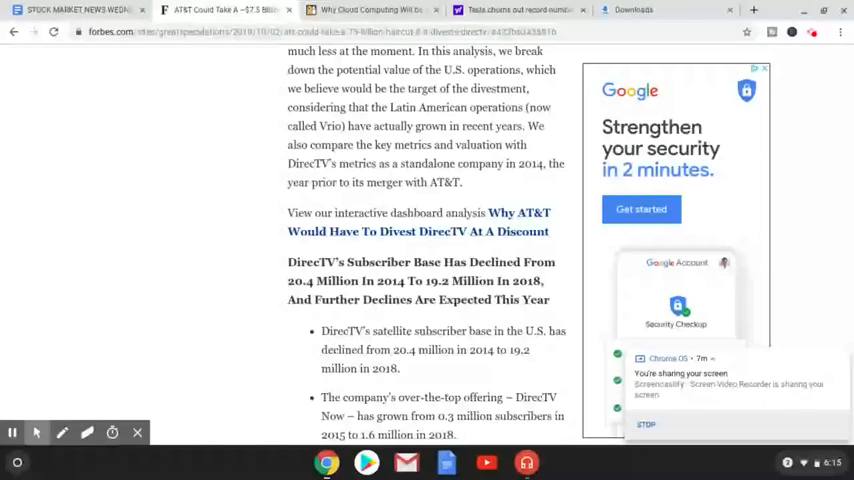
pyautogui.scroll(-3)
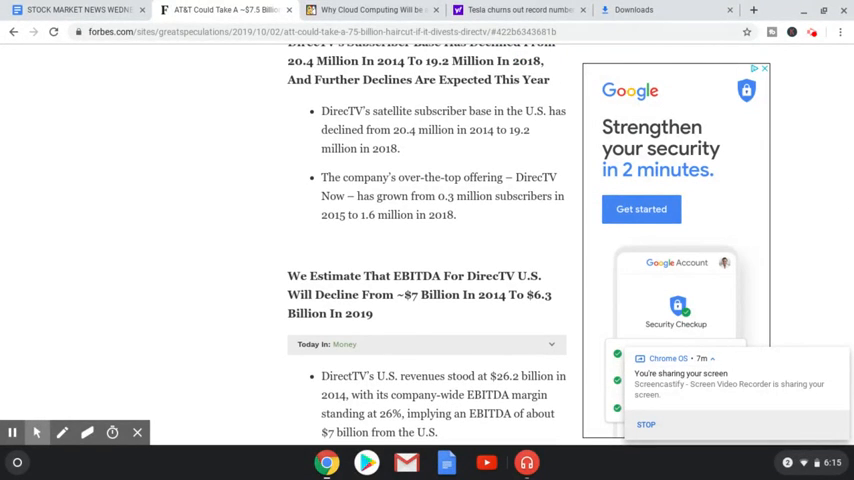
pyautogui.moveTo(196, 172)
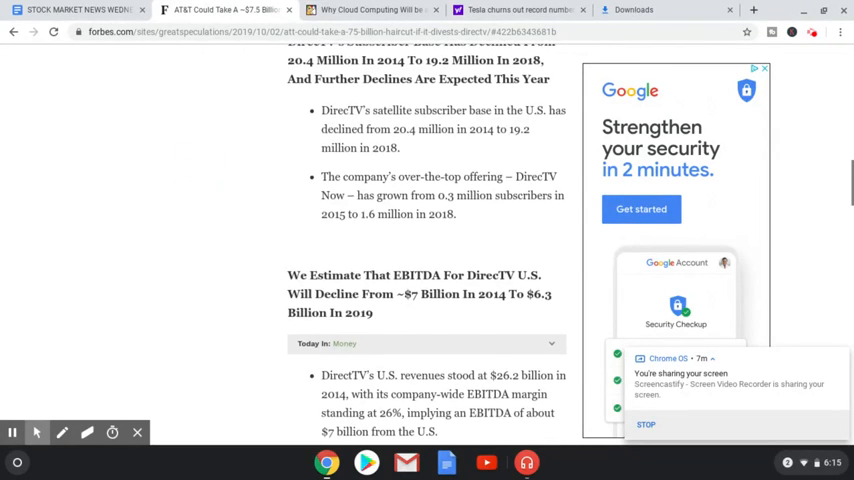
# Continue the Forbes article through the DirecTV EBITDA and 2019 margin estimates.
pyautogui.scroll(-3)
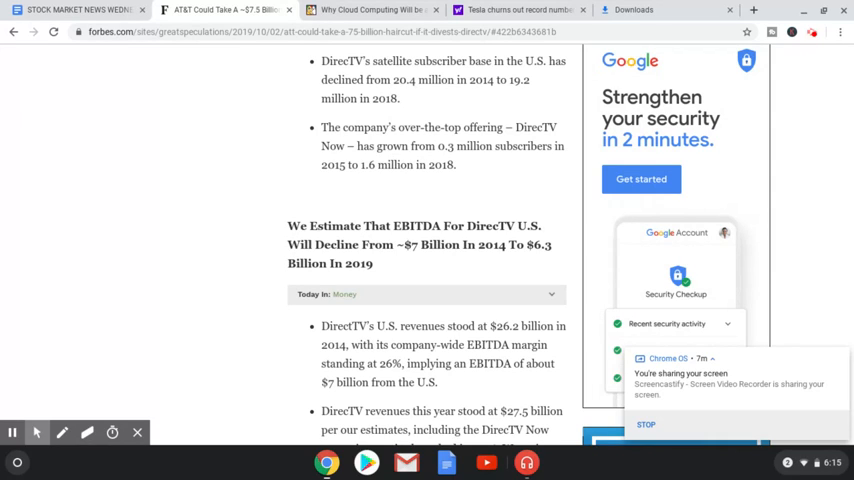
pyautogui.scroll(-3)
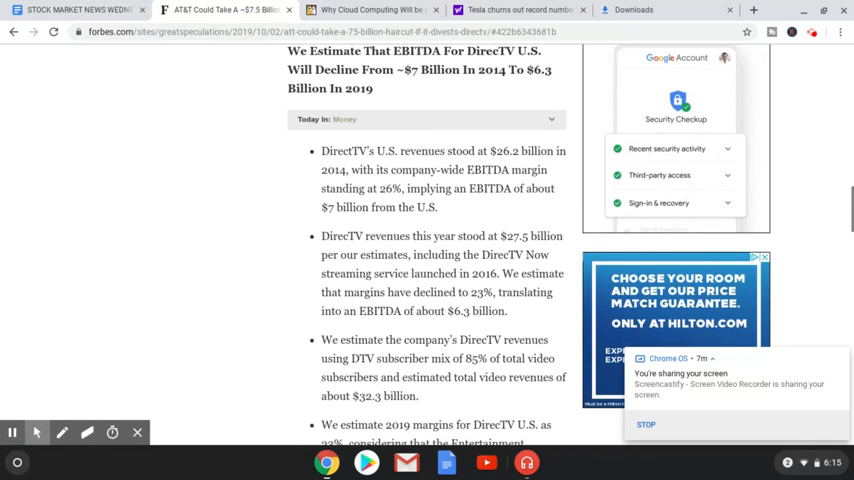
pyautogui.scroll(-3)
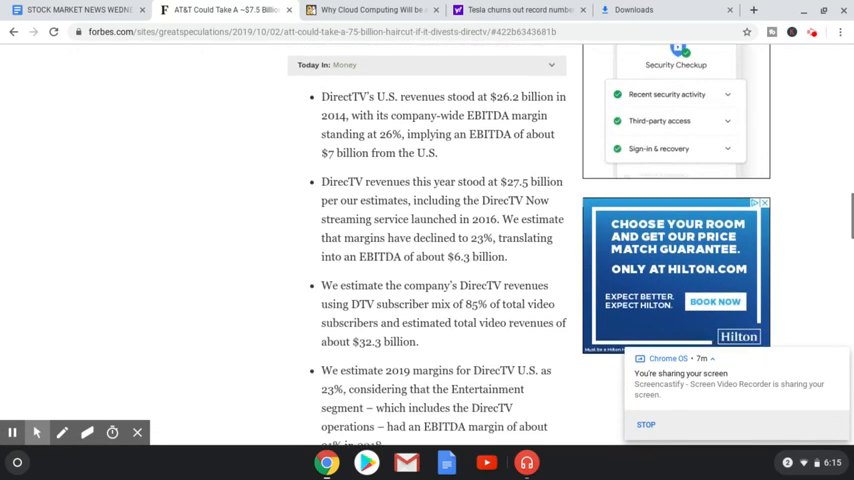
pyautogui.scroll(-3)
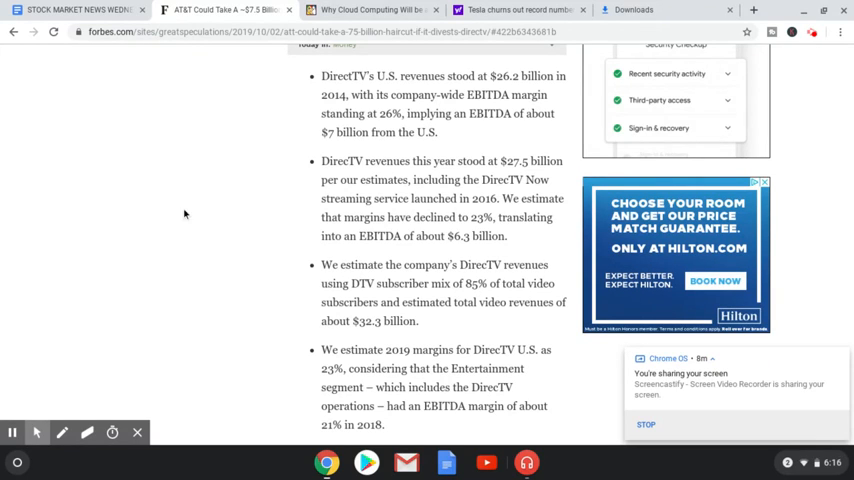
pyautogui.scroll(-3)
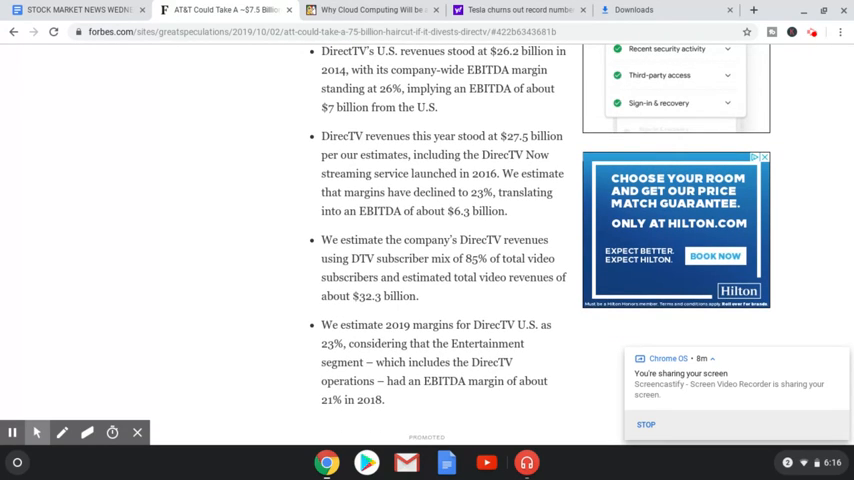
pyautogui.scroll(-3)
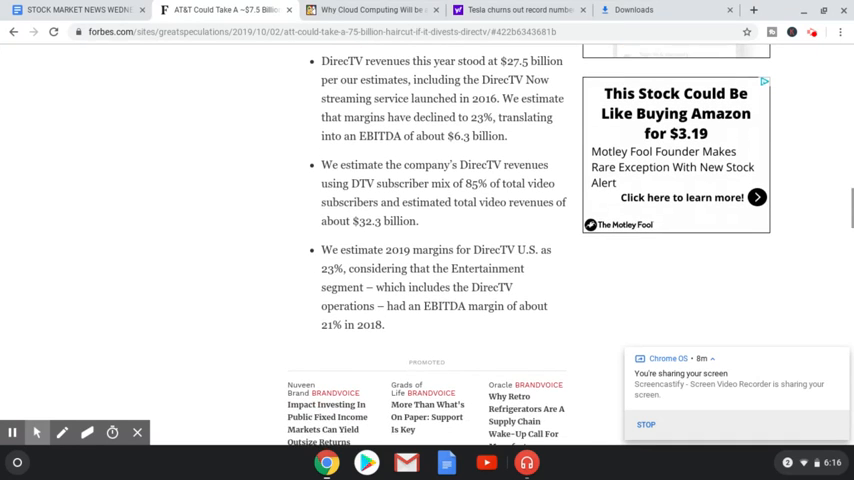
pyautogui.scroll(-3)
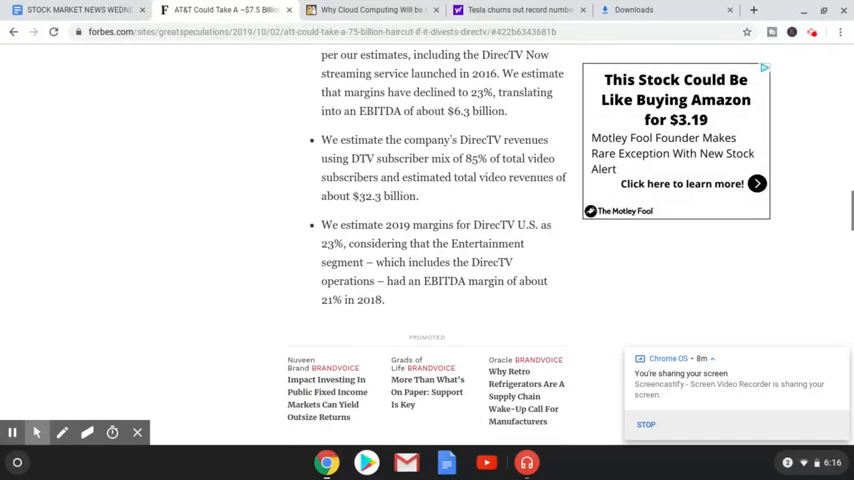
pyautogui.scroll(-3)
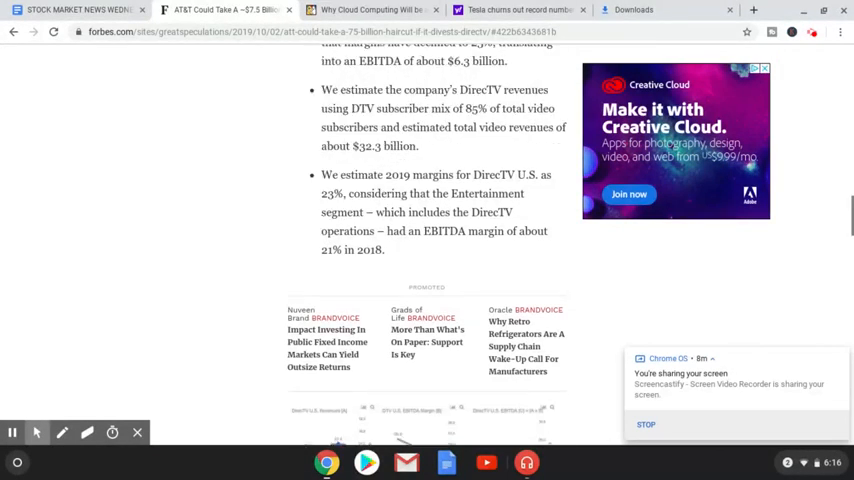
pyautogui.scroll(-3)
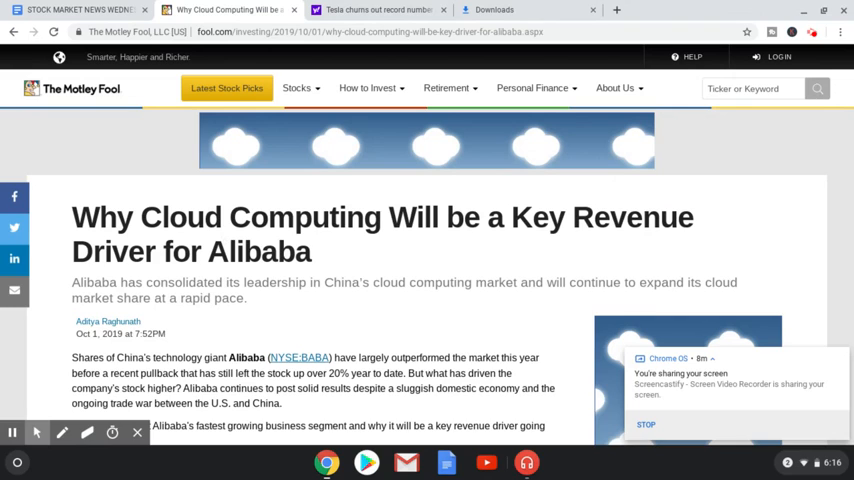
# Read the Motley Fool Alibaba cloud article down to its market opportunity section.
pyautogui.scroll(-3)
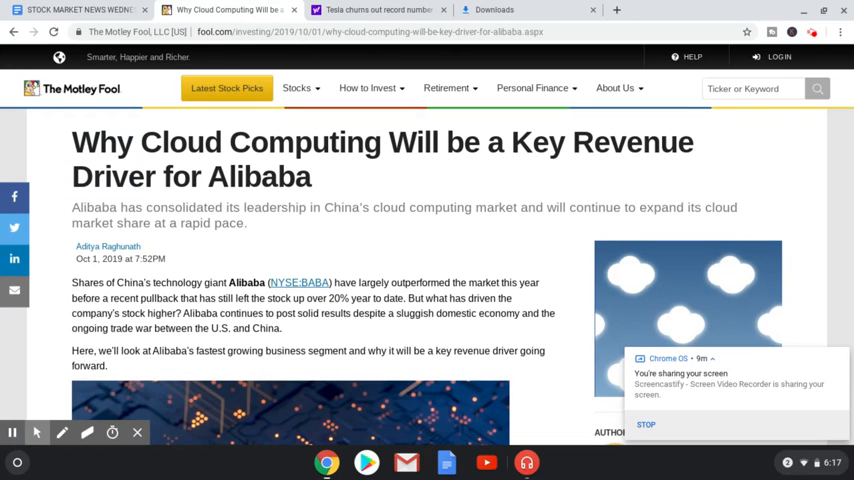
pyautogui.scroll(-3)
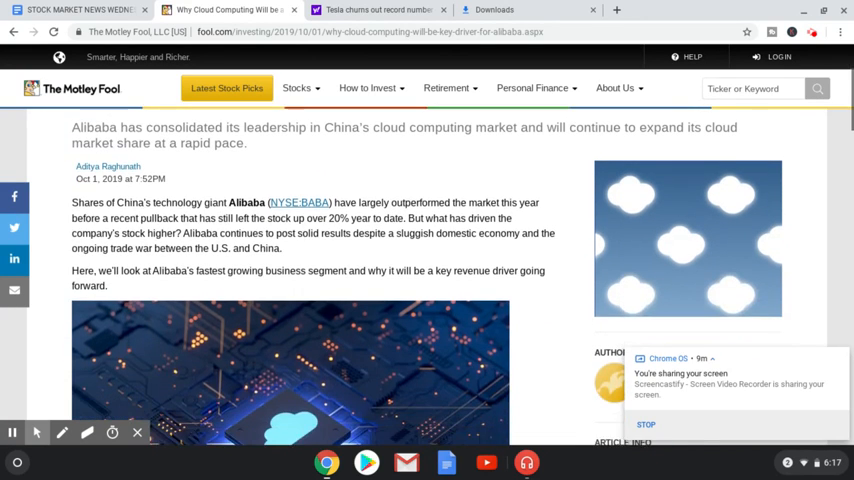
pyautogui.scroll(-3)
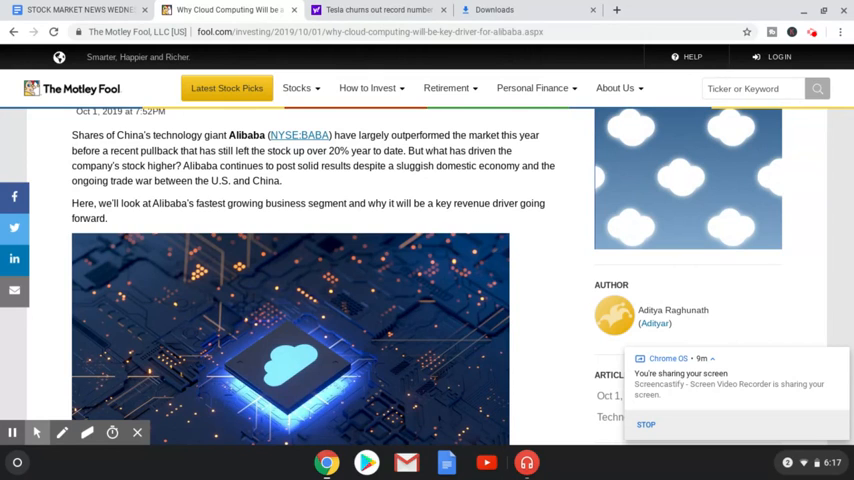
pyautogui.scroll(-3)
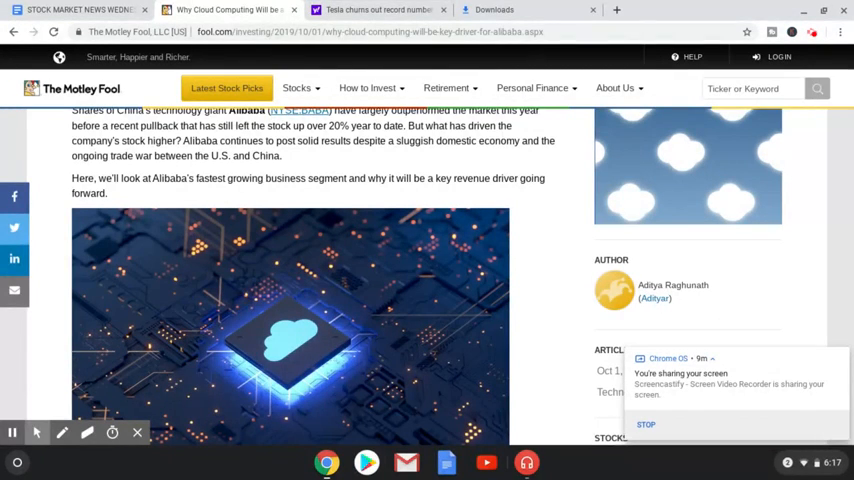
pyautogui.scroll(-3)
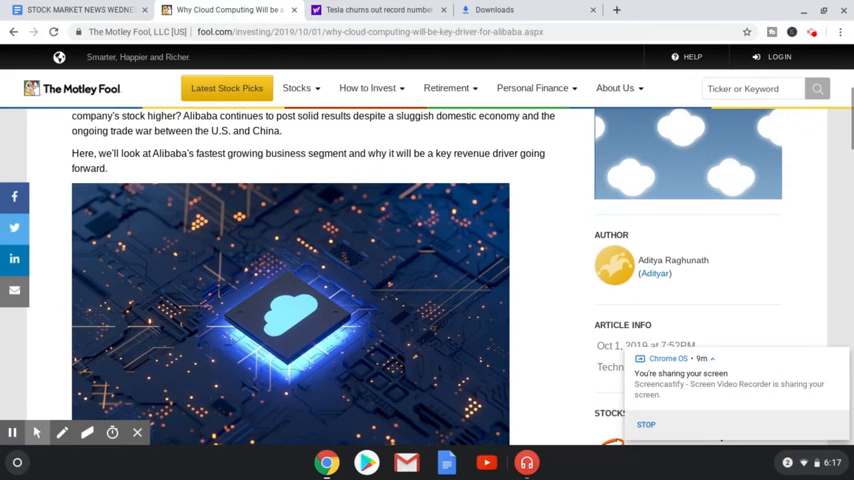
pyautogui.scroll(-3)
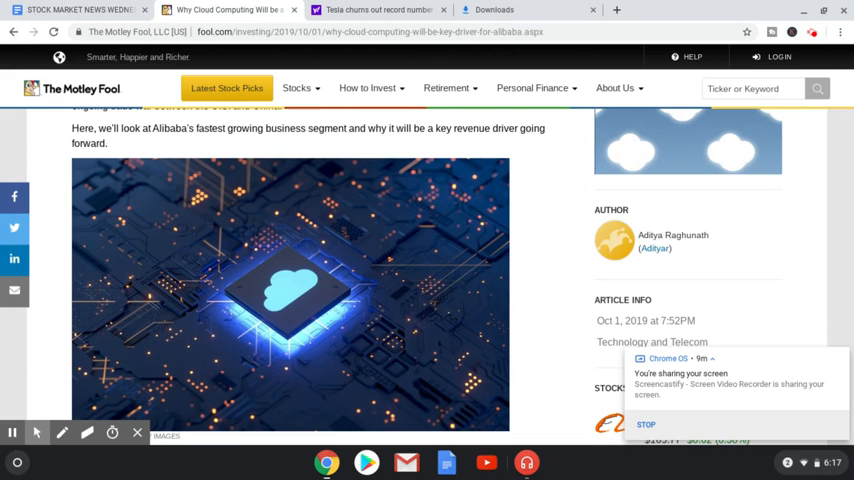
pyautogui.scroll(-3)
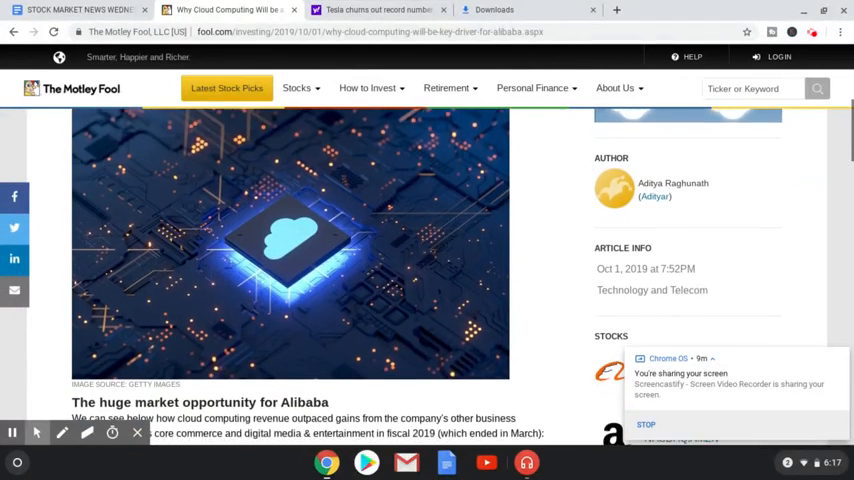
pyautogui.scroll(-3)
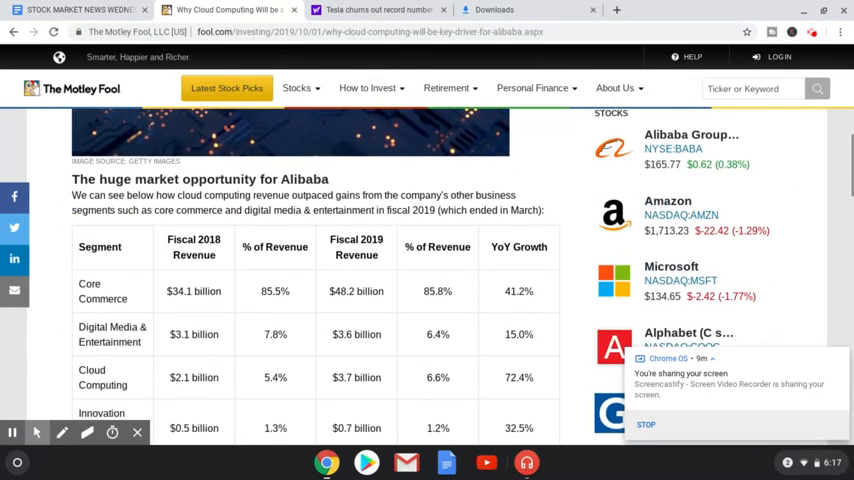
# Read past the fiscal 2018/2019 segment revenue table into the June-quarter cloud growth paragraphs.
pyautogui.scroll(-3)
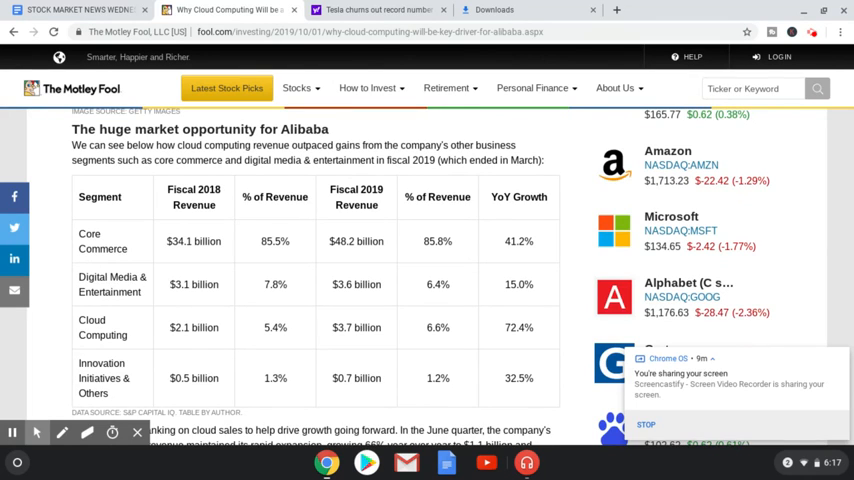
pyautogui.scroll(-3)
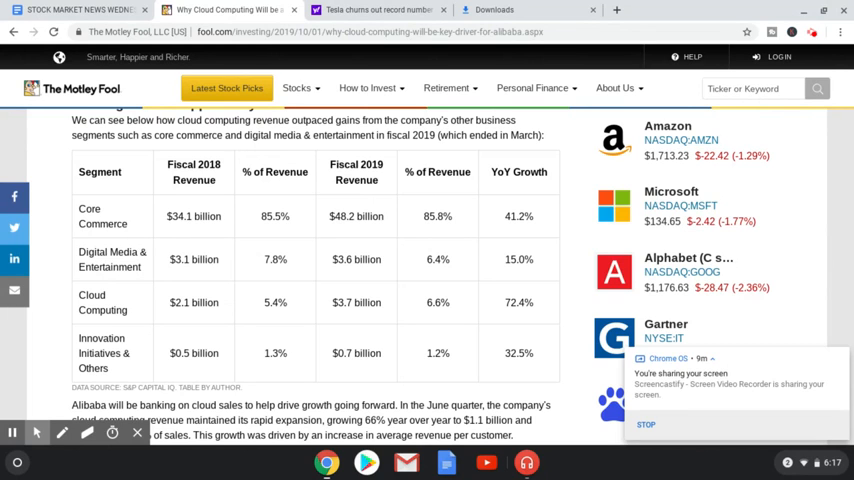
pyautogui.scroll(-3)
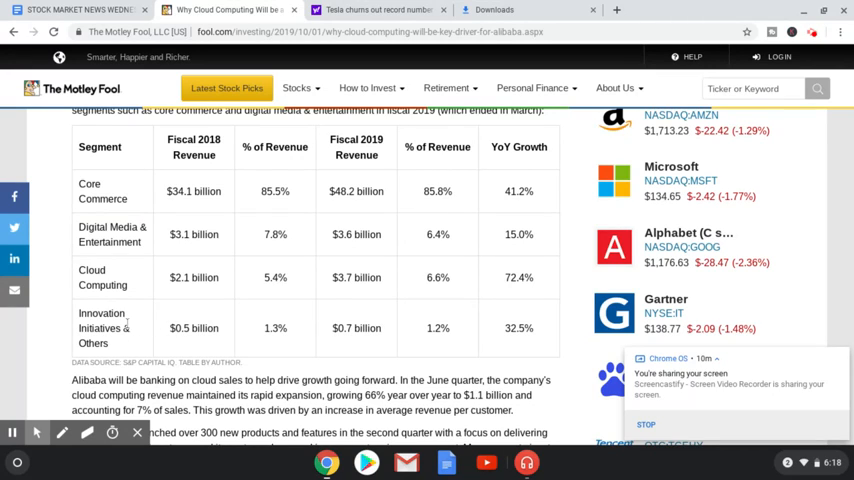
pyautogui.moveTo(490, 324)
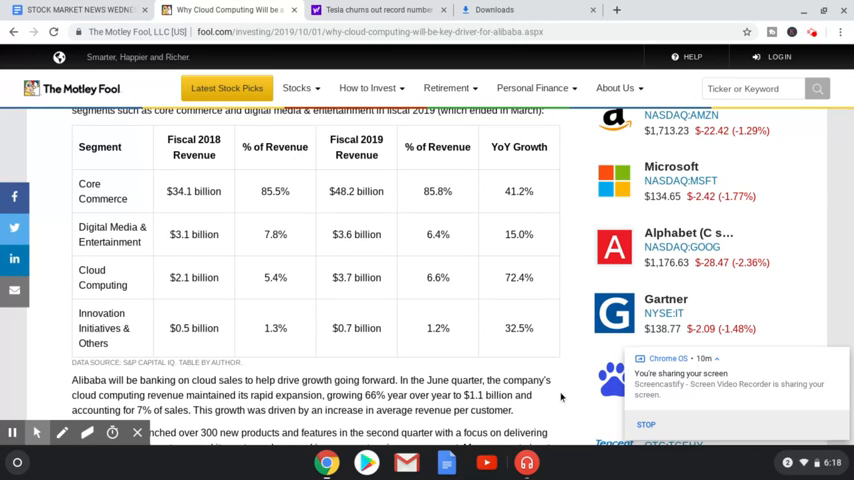
pyautogui.moveTo(328, 330)
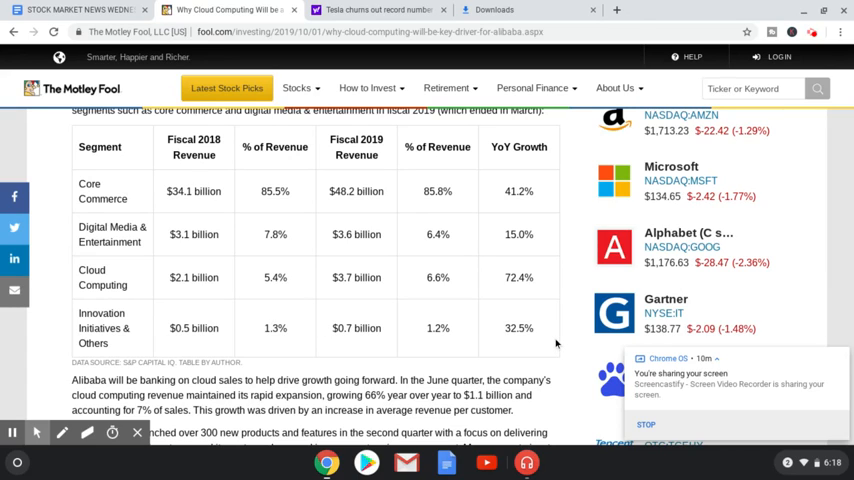
pyautogui.moveTo(140, 224)
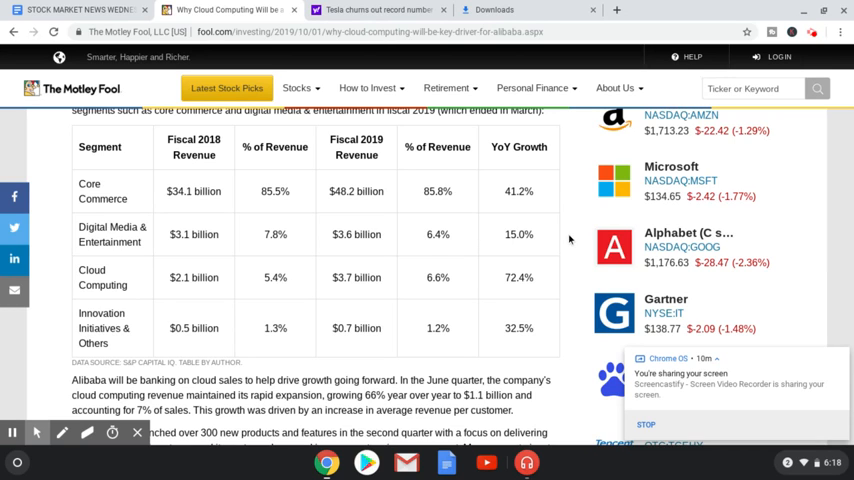
pyautogui.moveTo(572, 252)
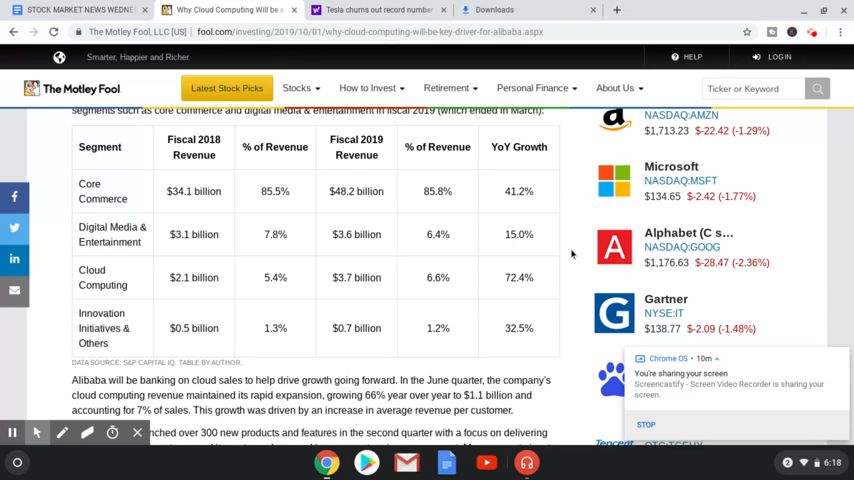
pyautogui.scroll(-3)
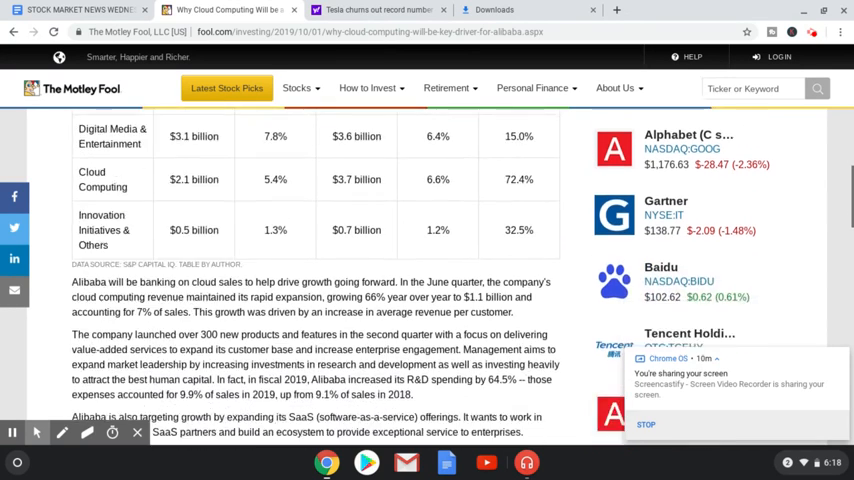
# Read the Alibaba article's Competition from tech giants section.
pyautogui.scroll(-3)
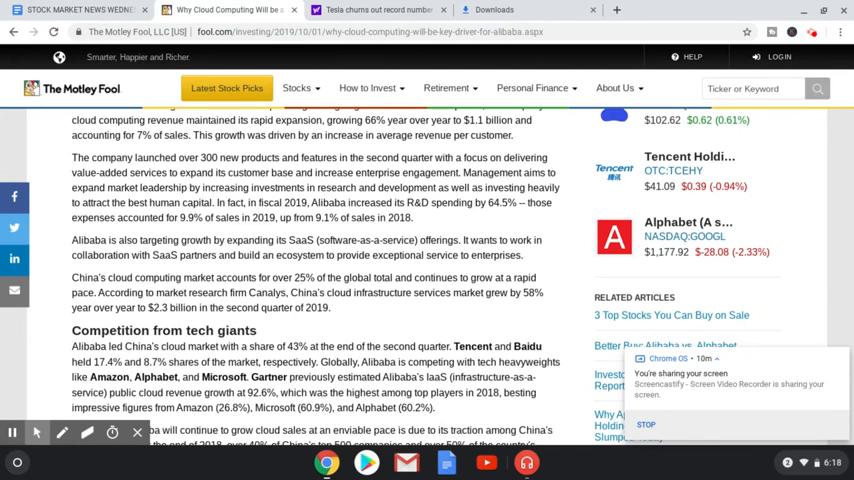
pyautogui.scroll(-3)
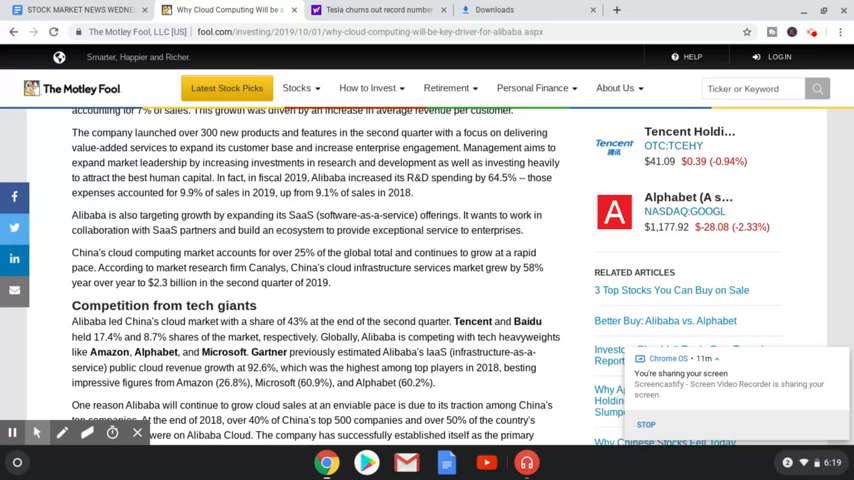
pyautogui.moveTo(548, 288)
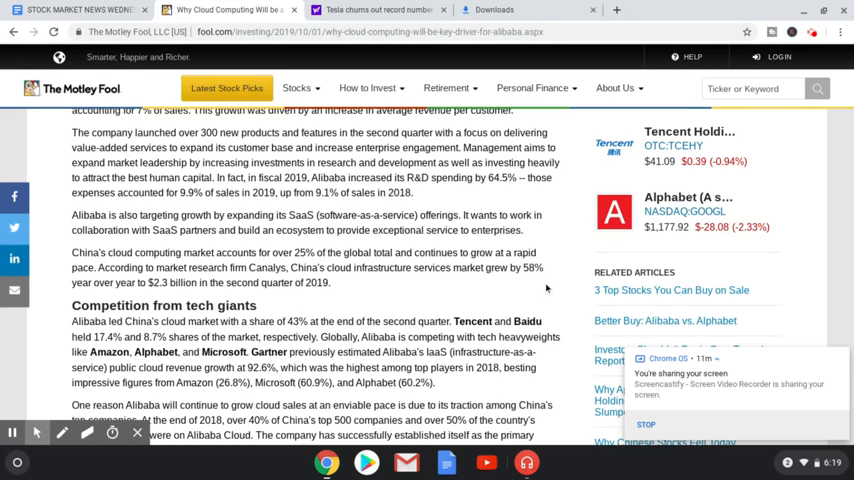
pyautogui.scroll(-3)
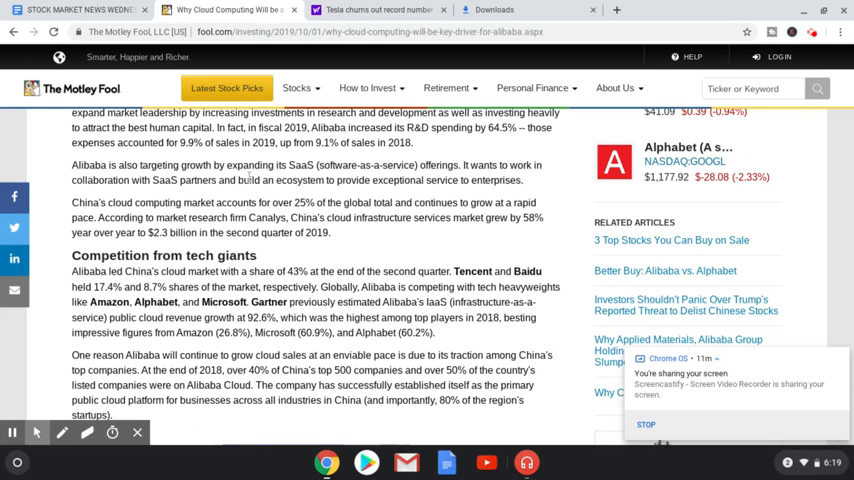
pyautogui.moveTo(380, 196)
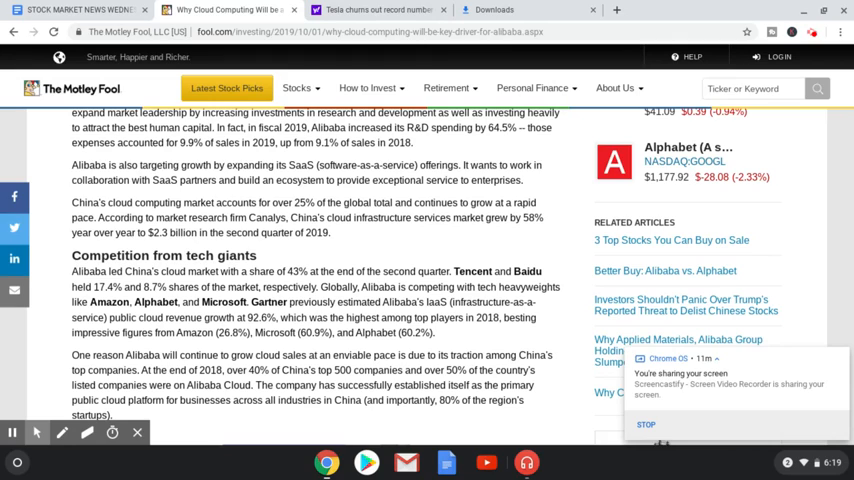
pyautogui.moveTo(448, 252)
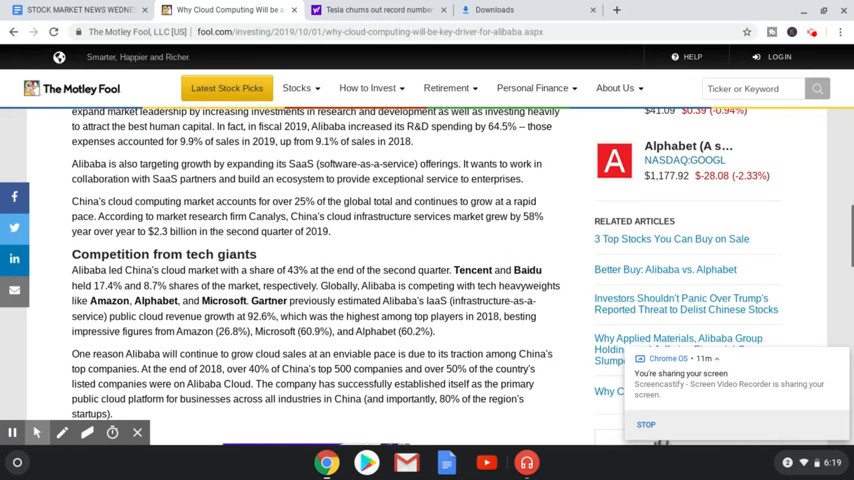
pyautogui.scroll(-3)
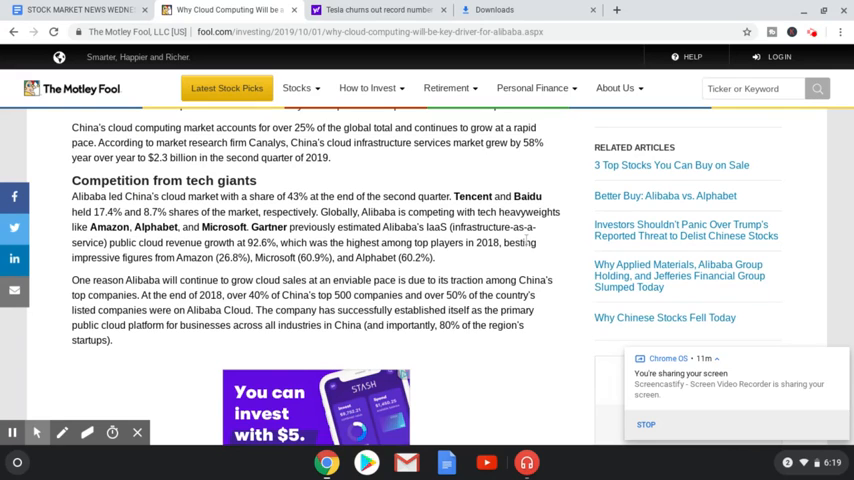
pyautogui.scroll(-3)
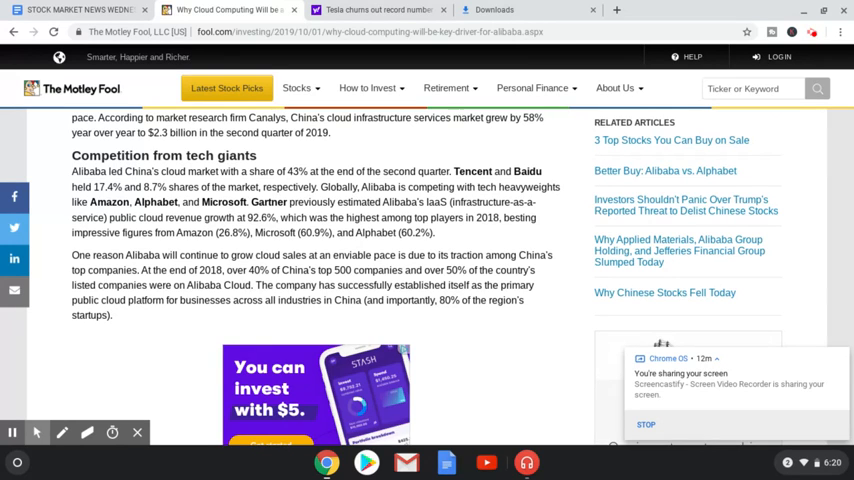
pyautogui.scroll(-3)
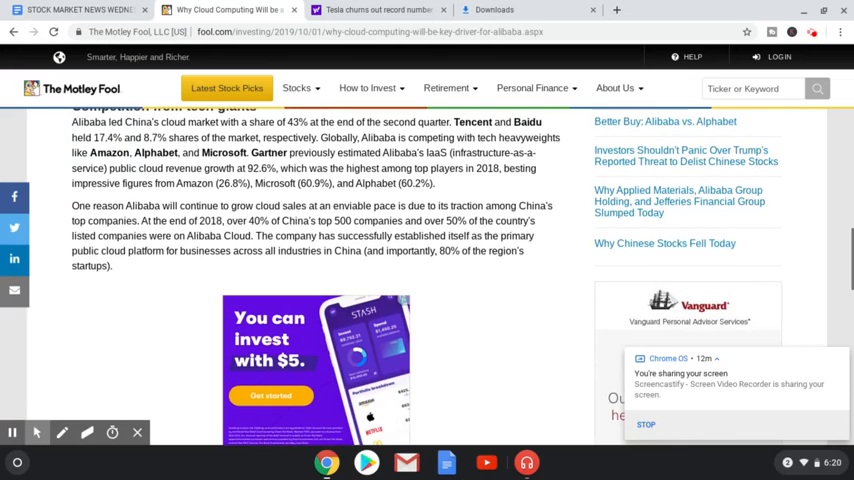
pyautogui.scroll(-3)
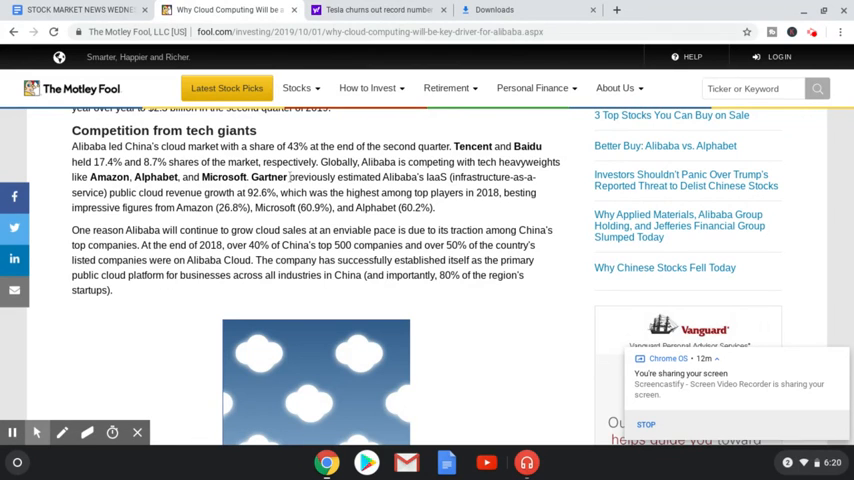
pyautogui.moveTo(488, 208)
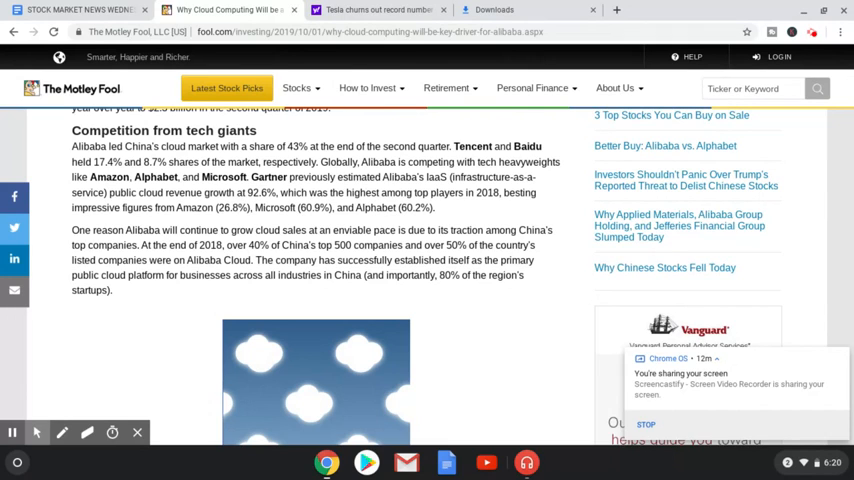
pyautogui.moveTo(500, 208)
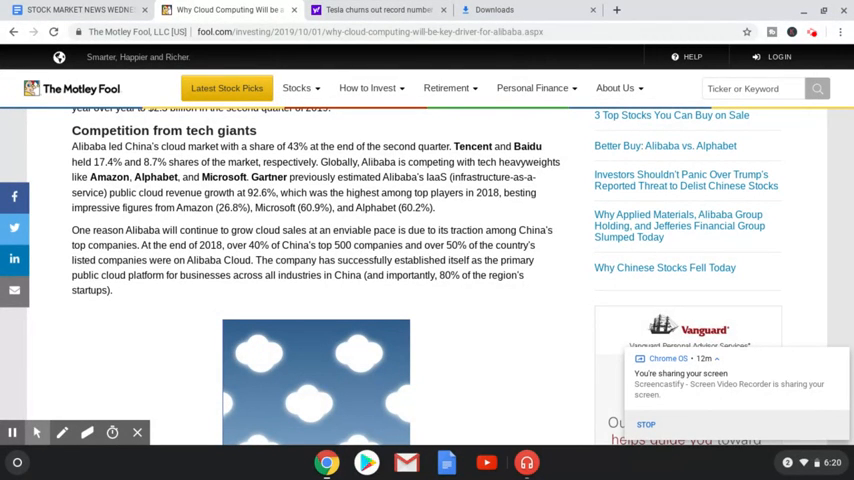
pyautogui.moveTo(528, 220)
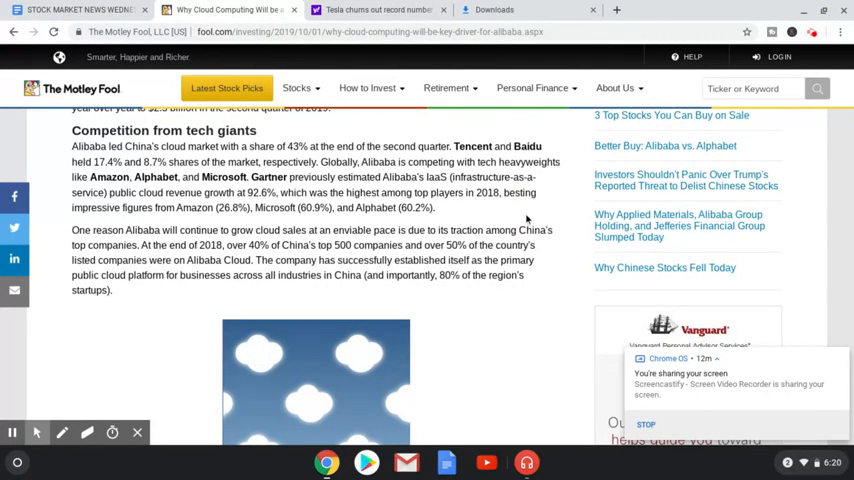
# Continue past the competition section until The verdict heading appears.
pyautogui.scroll(-3)
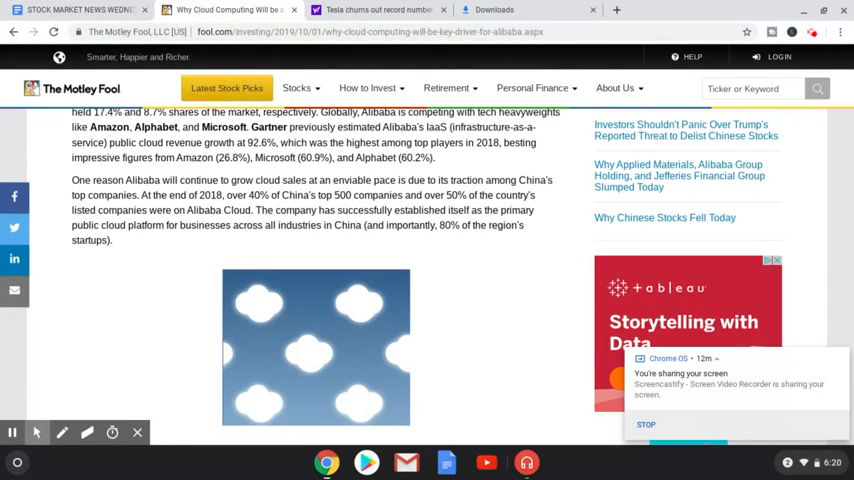
pyautogui.scroll(-3)
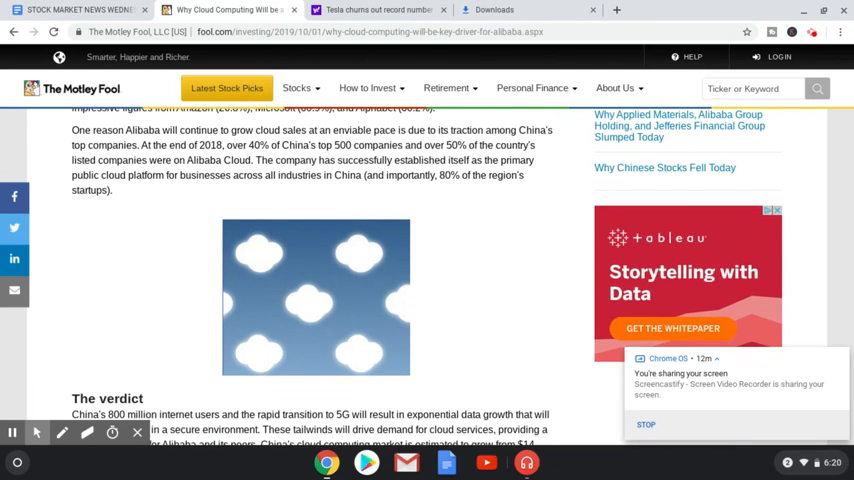
pyautogui.scroll(-3)
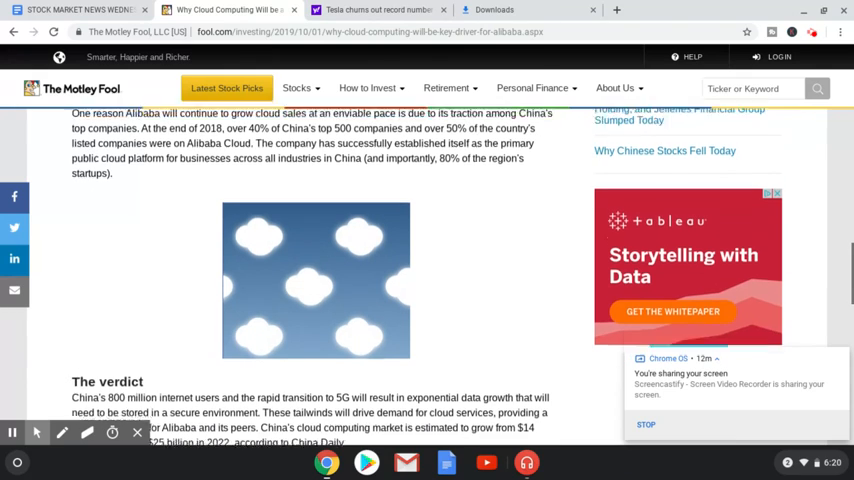
pyautogui.scroll(-3)
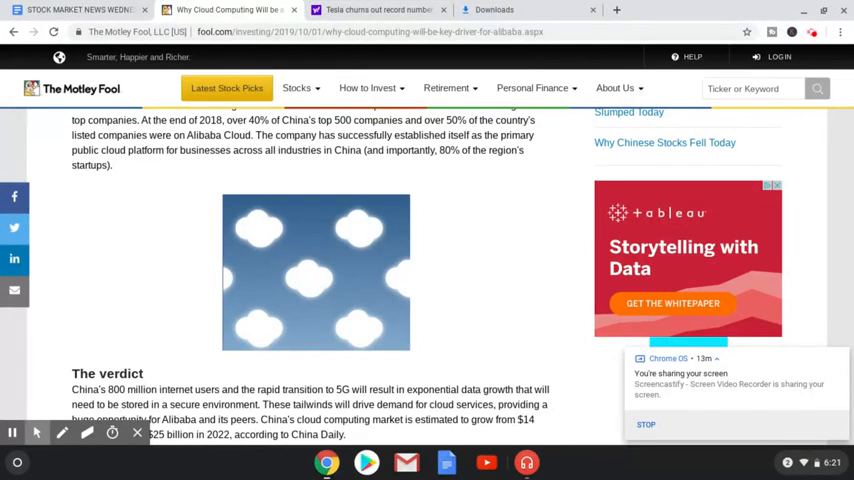
pyautogui.scroll(-3)
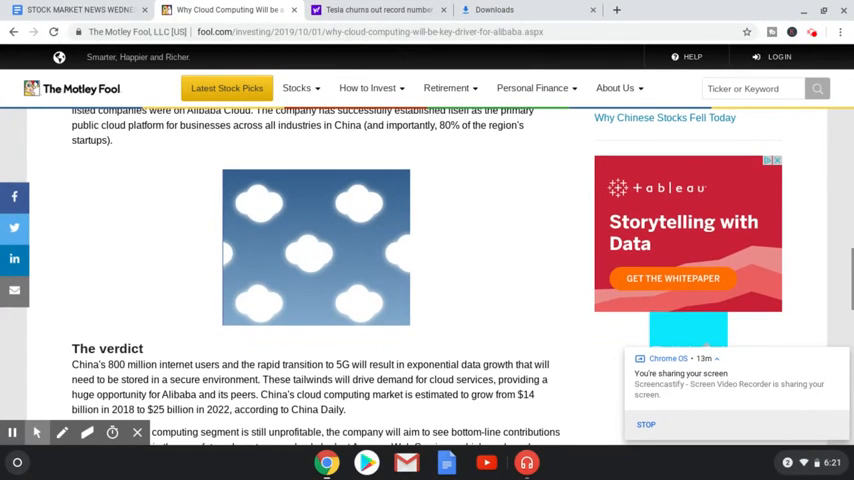
pyautogui.scroll(-3)
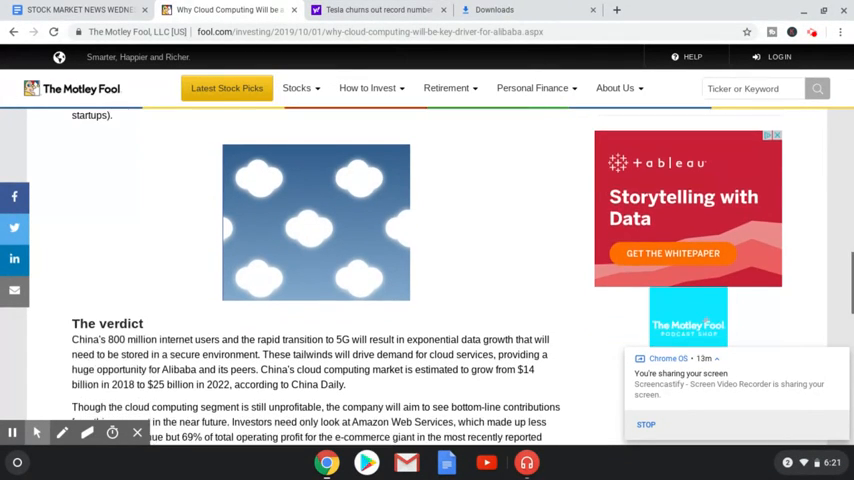
# Read The verdict and the 10 stocks we like better section to the article's end and disclosures.
pyautogui.scroll(-3)
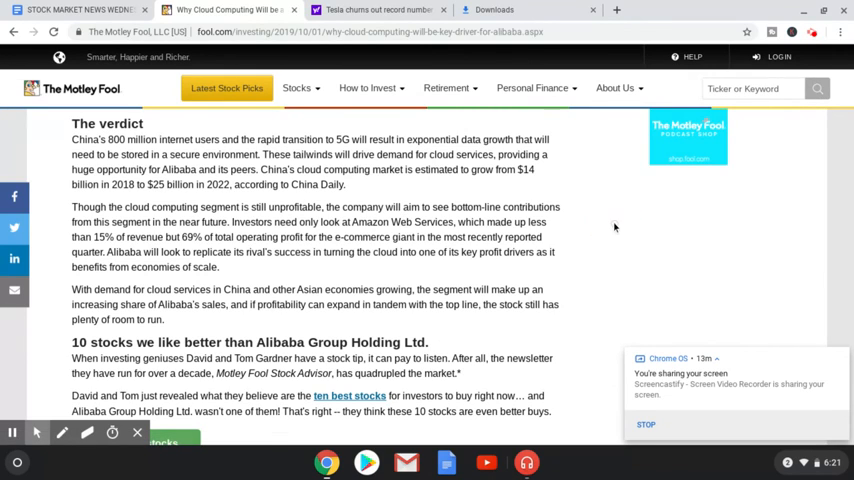
pyautogui.scroll(-3)
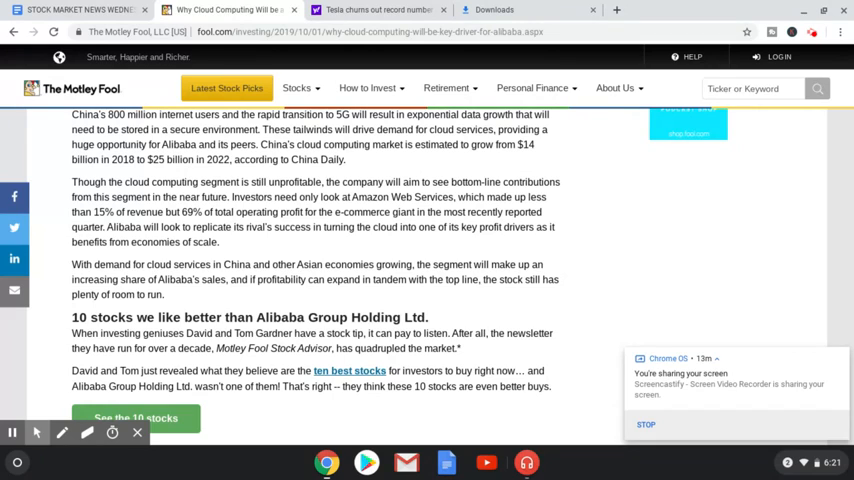
pyautogui.scroll(-3)
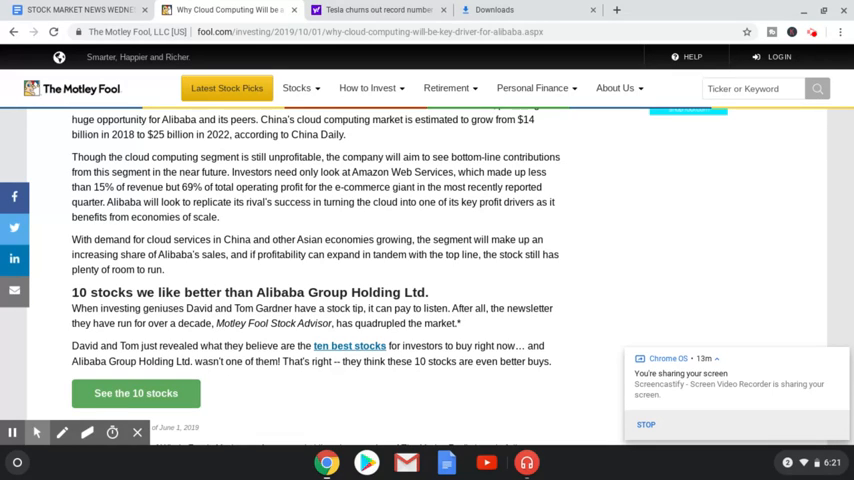
pyautogui.moveTo(552, 220)
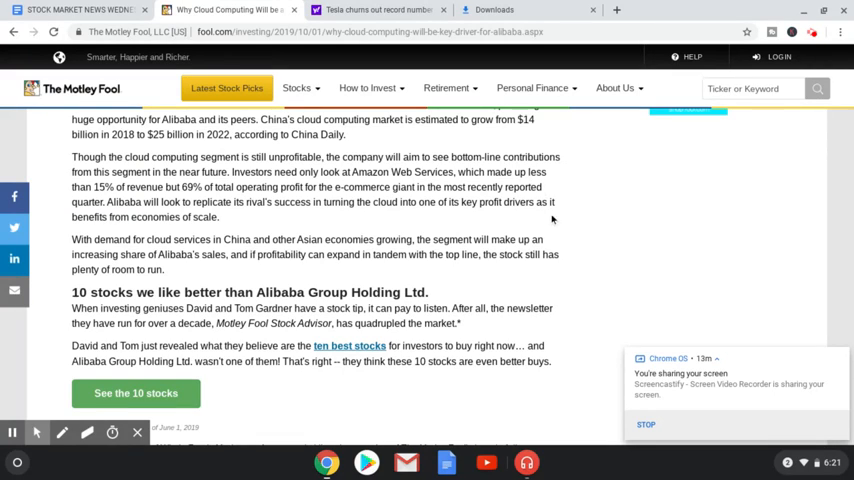
pyautogui.scroll(-3)
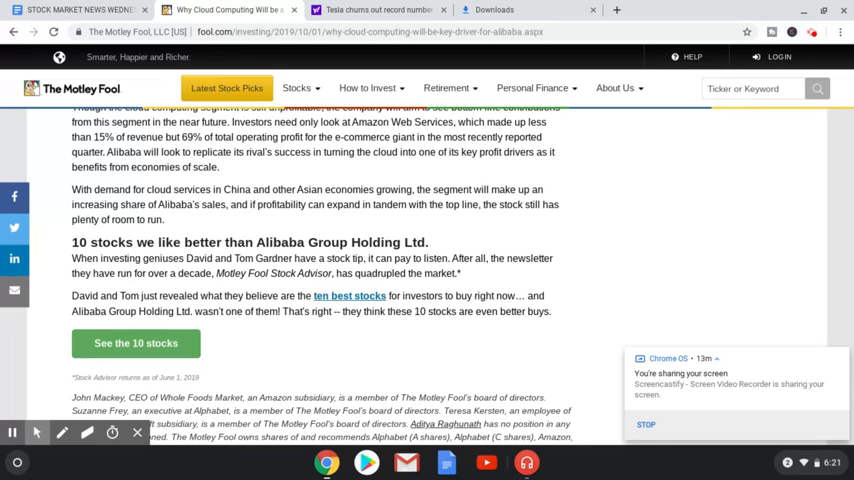
pyautogui.moveTo(592, 204)
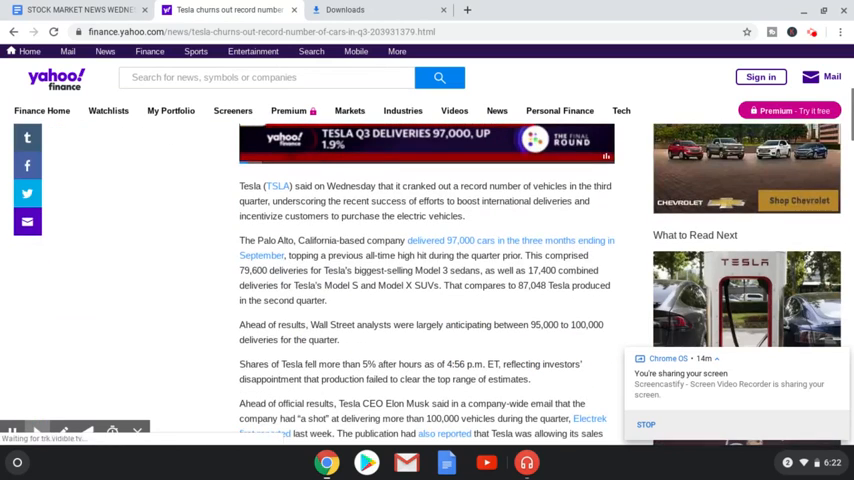
pyautogui.scroll(-3)
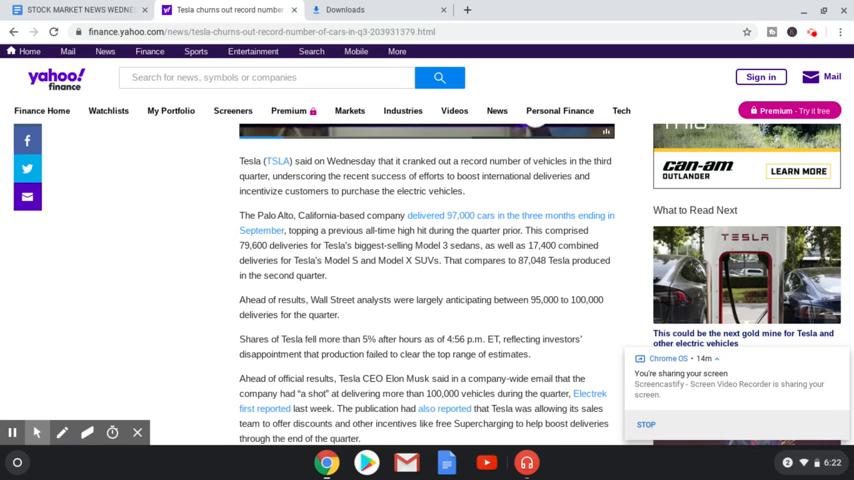
pyautogui.scroll(-3)
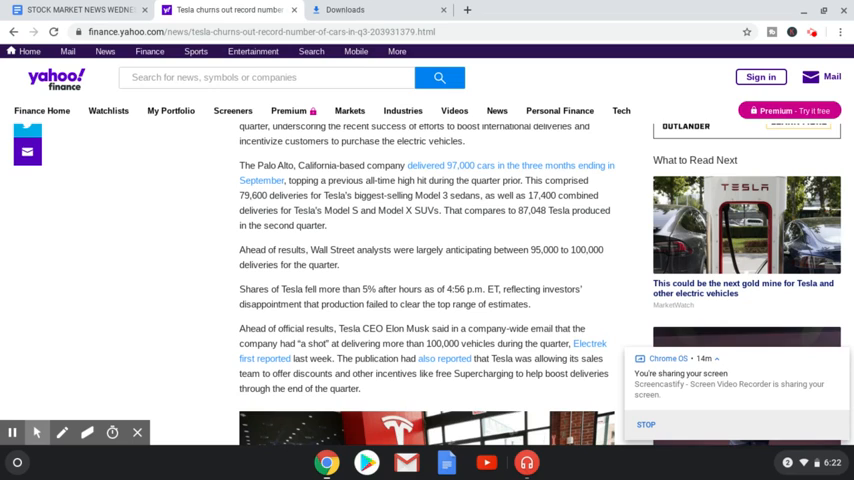
pyautogui.moveTo(192, 232)
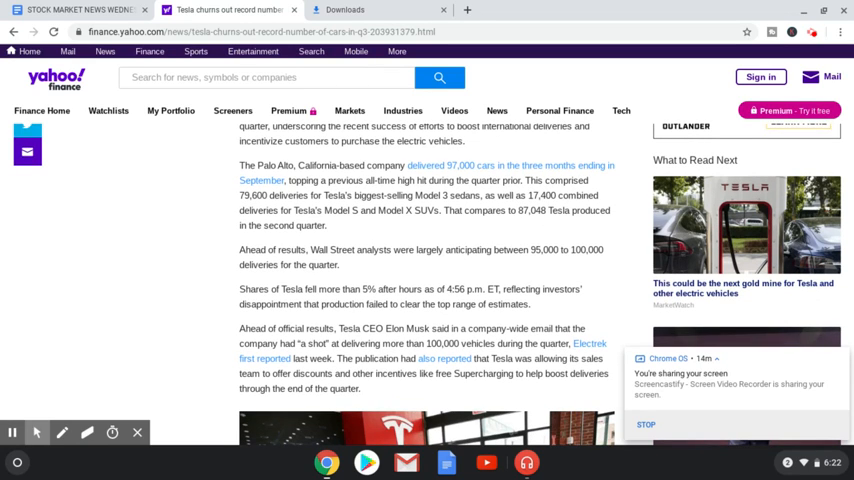
pyautogui.scroll(-3)
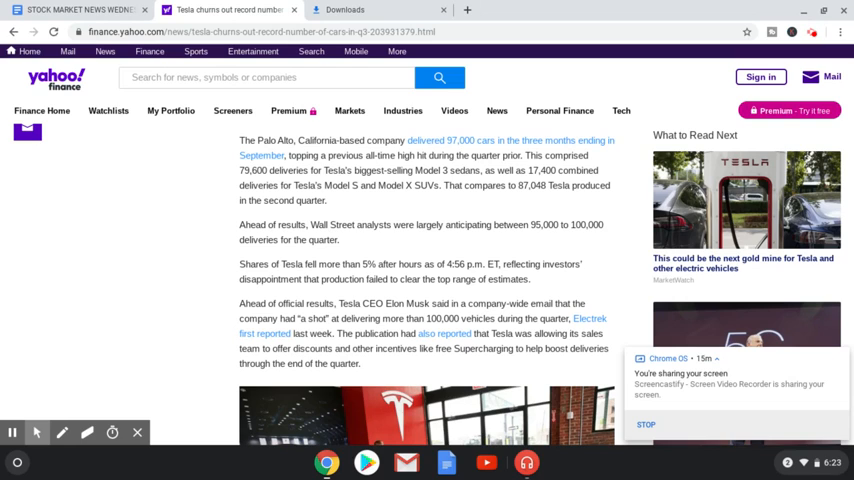
pyautogui.scroll(-3)
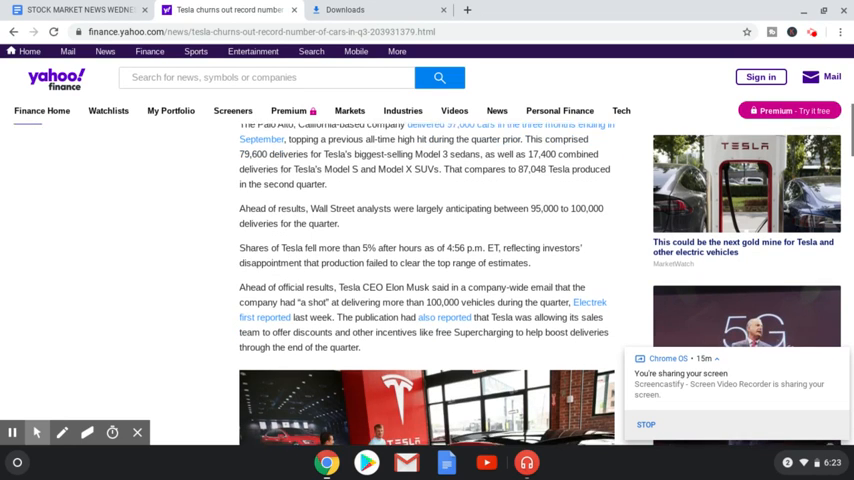
pyautogui.scroll(-3)
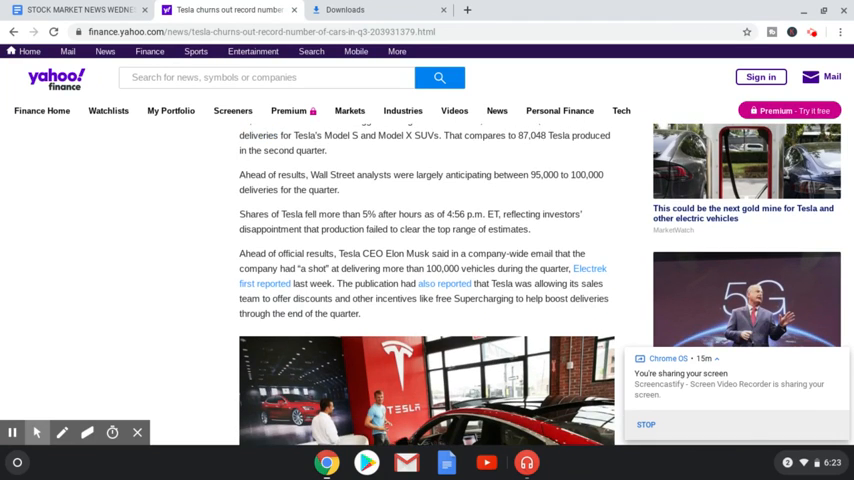
pyautogui.scroll(-3)
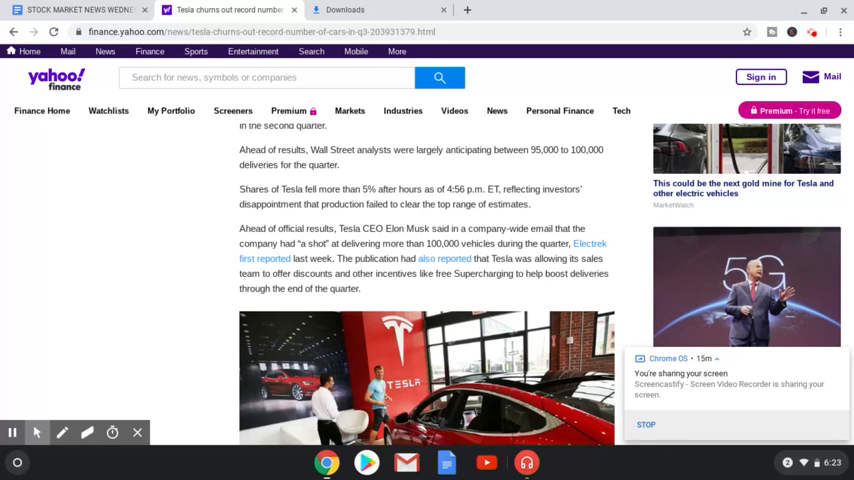
pyautogui.scroll(-3)
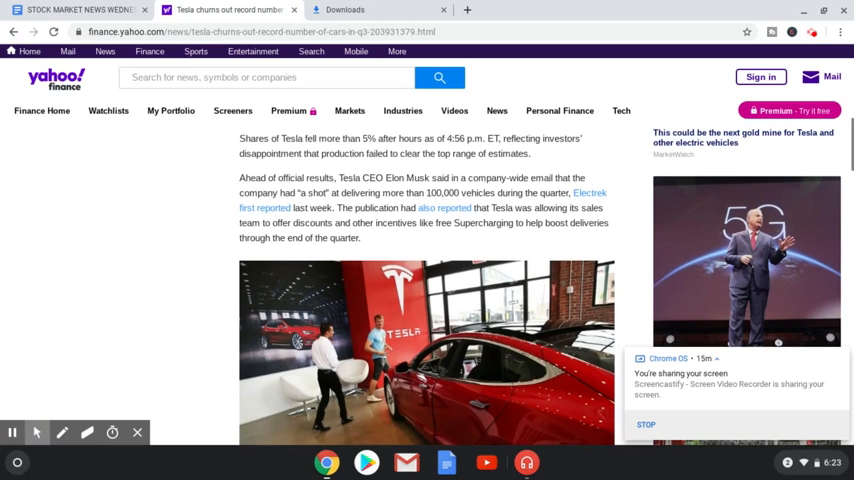
pyautogui.scroll(-3)
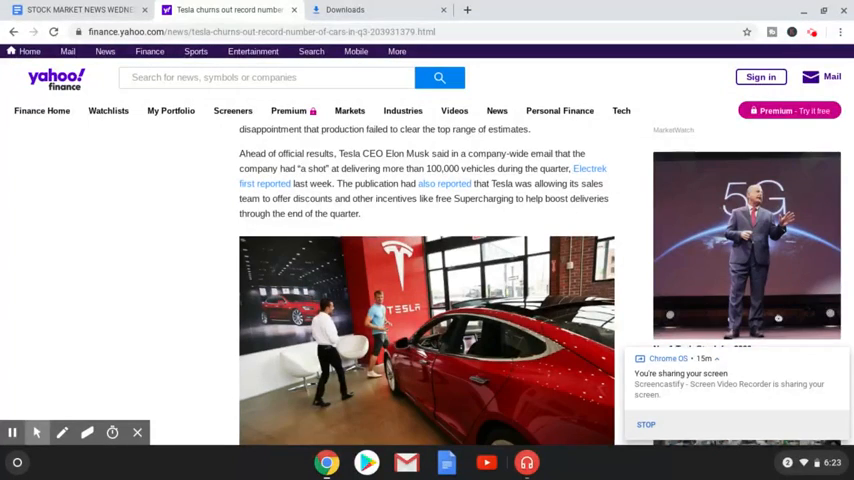
pyautogui.scroll(-3)
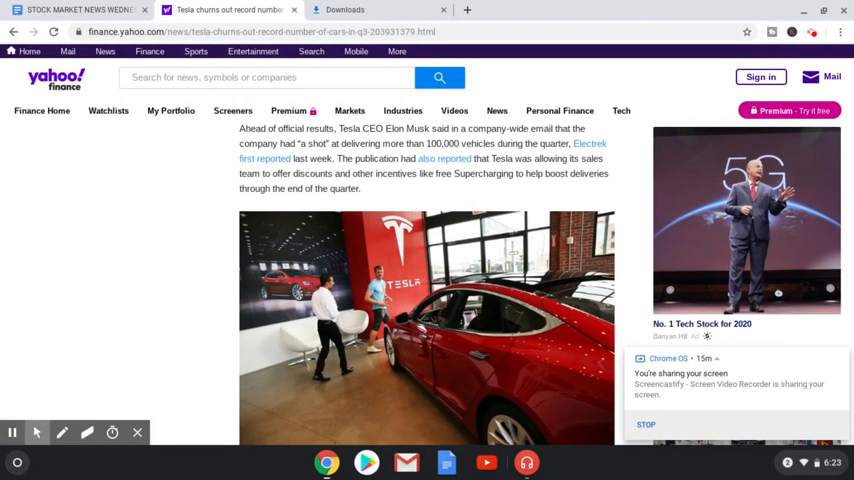
pyautogui.scroll(-3)
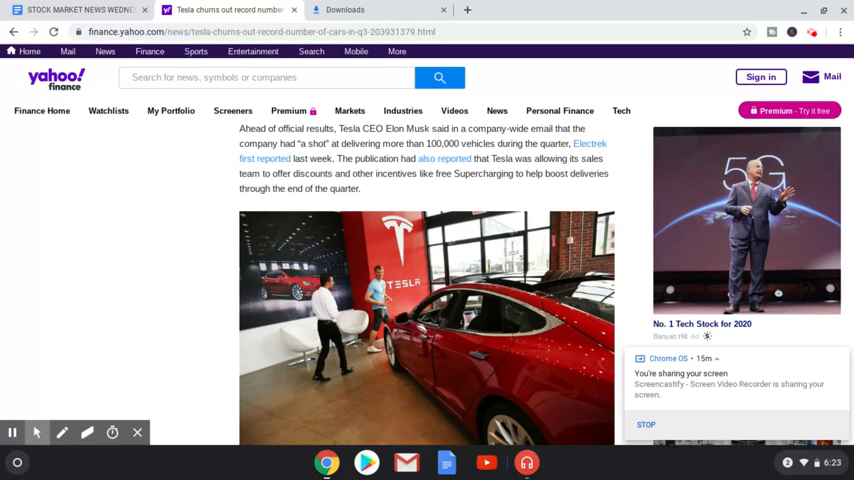
pyautogui.scroll(-3)
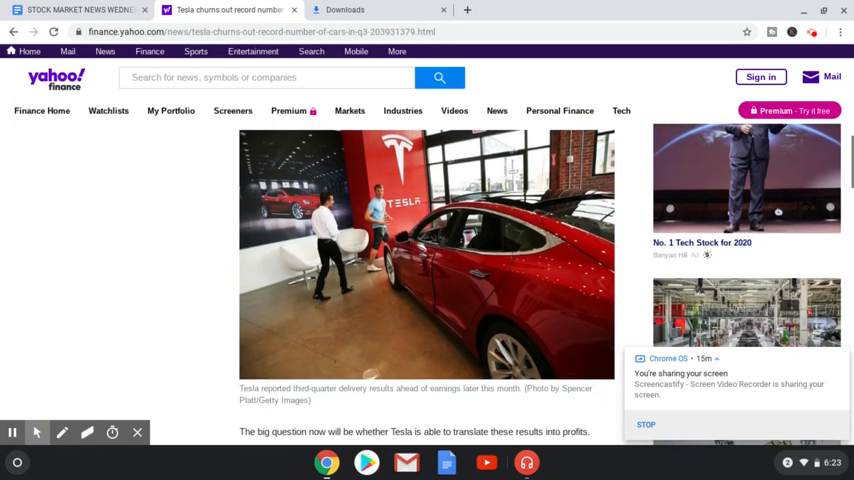
# Read through the rest of the Yahoo Finance Tesla article, including its Europe and China paragraphs.
pyautogui.scroll(-3)
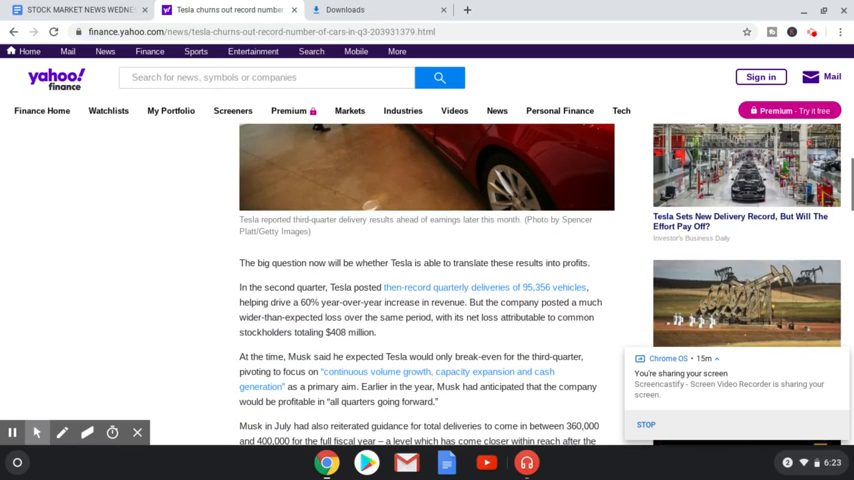
pyautogui.scroll(-3)
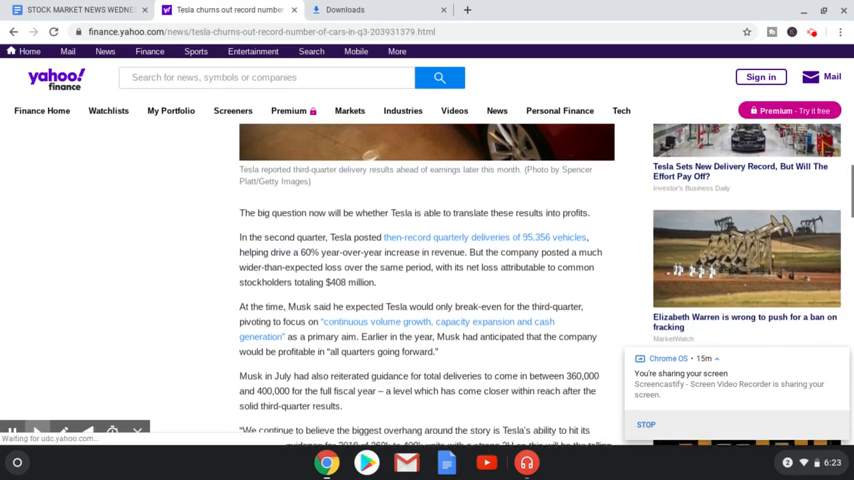
pyautogui.scroll(-3)
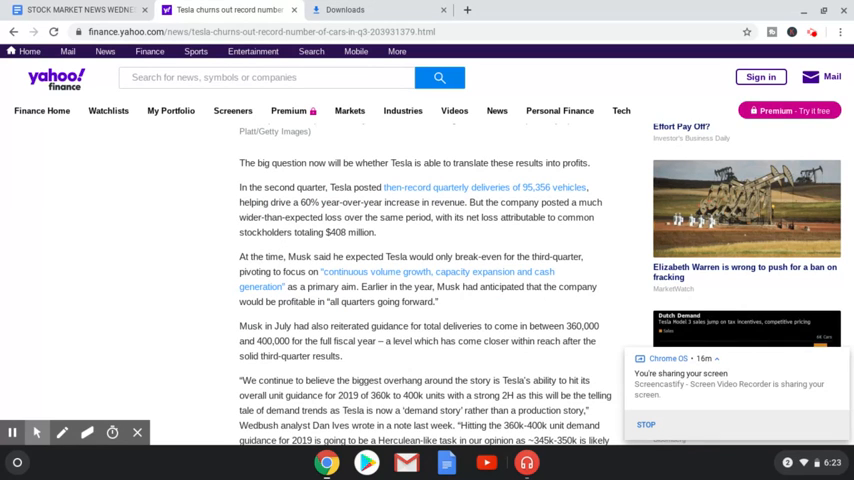
pyautogui.scroll(-3)
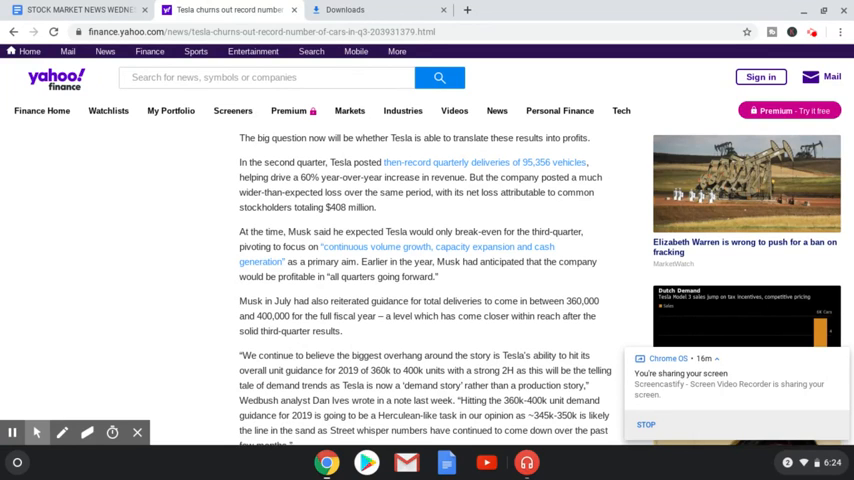
pyautogui.scroll(-3)
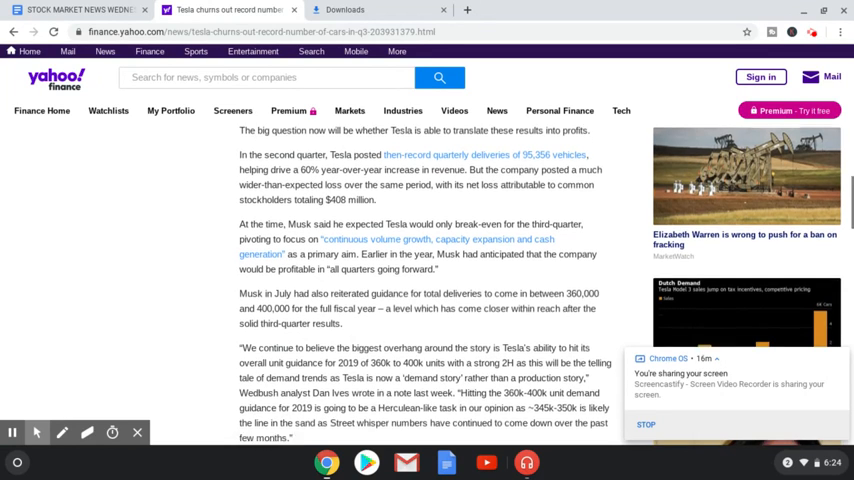
pyautogui.scroll(-3)
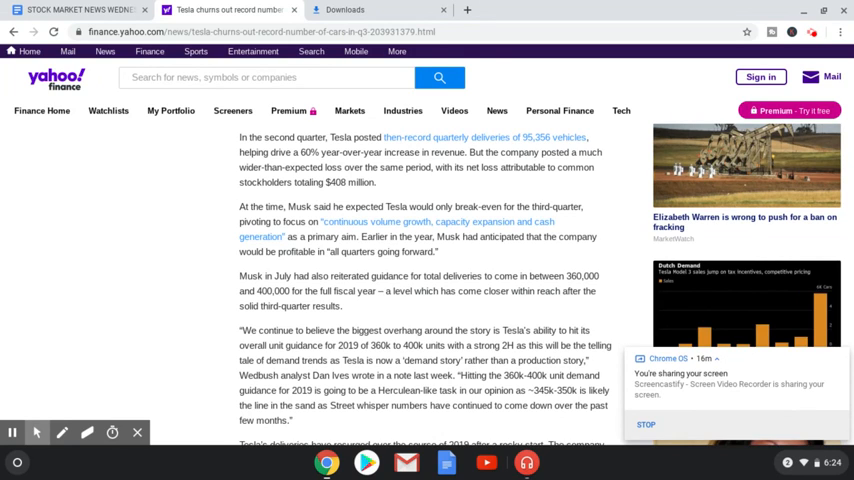
pyautogui.scroll(-3)
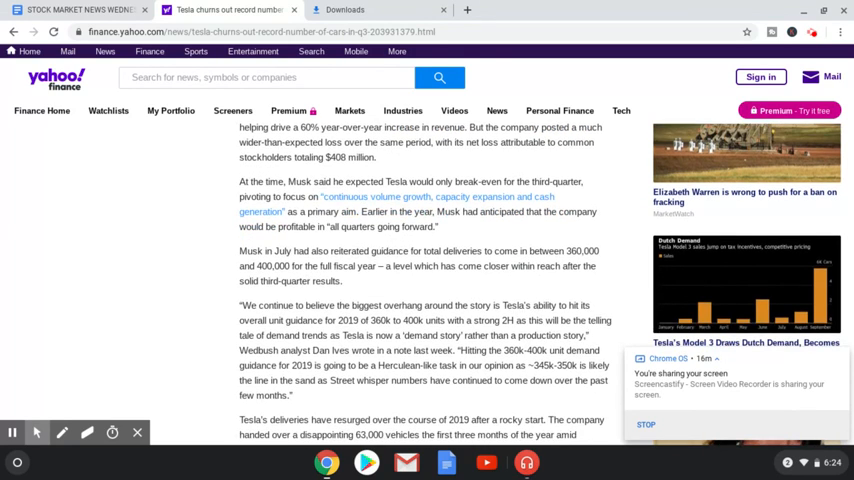
pyautogui.scroll(-3)
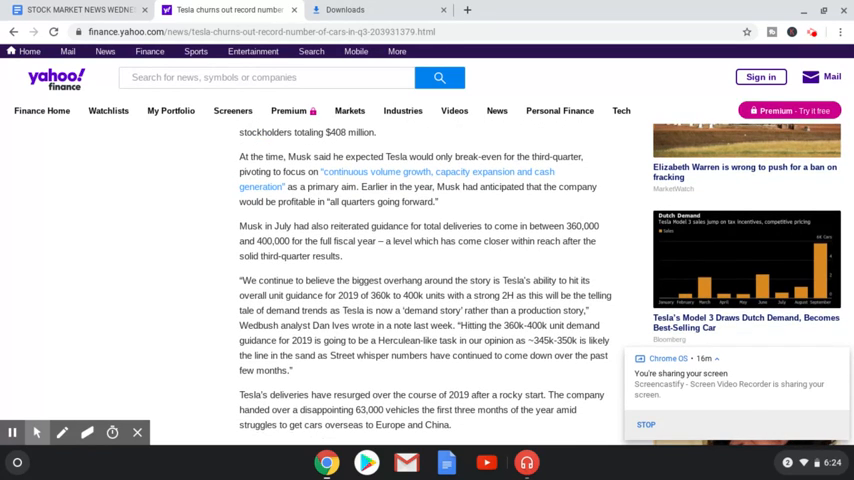
pyautogui.scroll(-3)
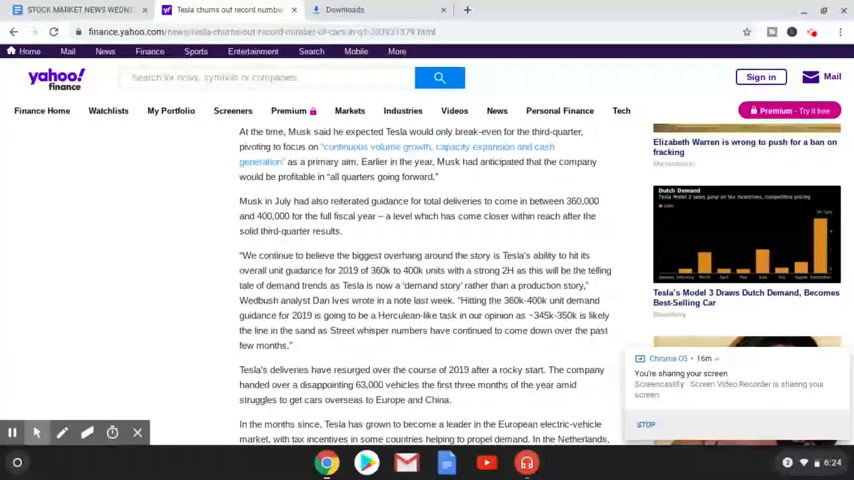
pyautogui.scroll(-3)
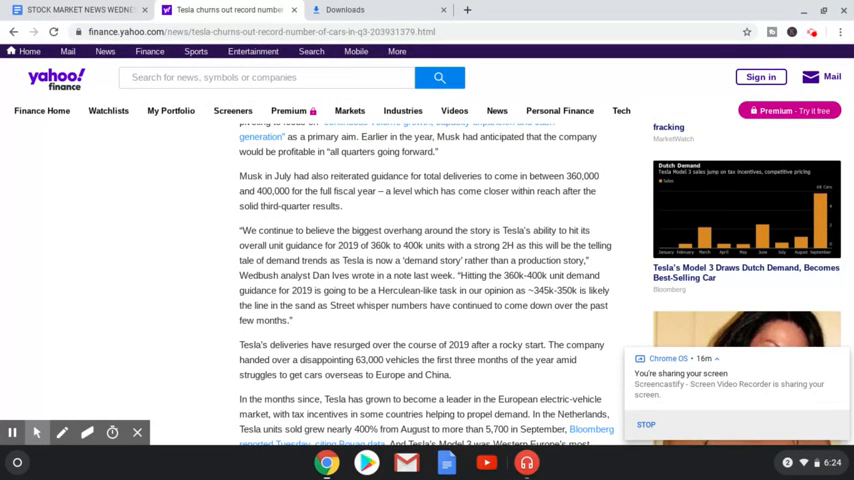
pyautogui.scroll(-3)
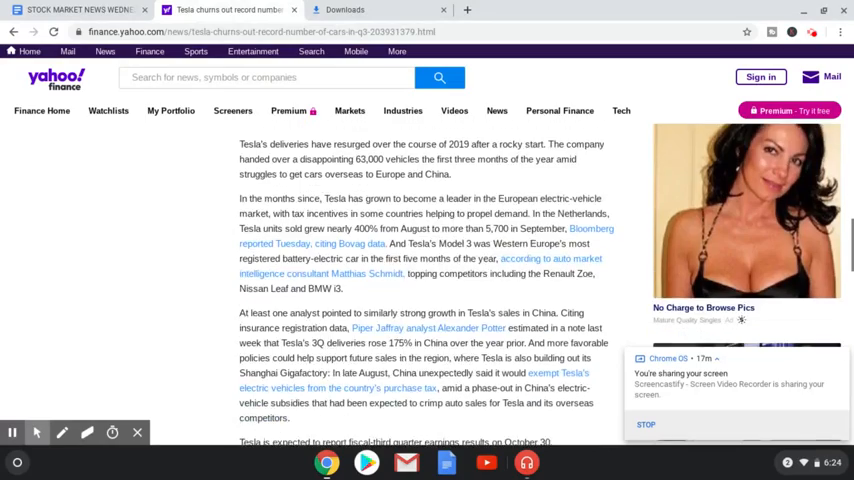
pyautogui.scroll(-3)
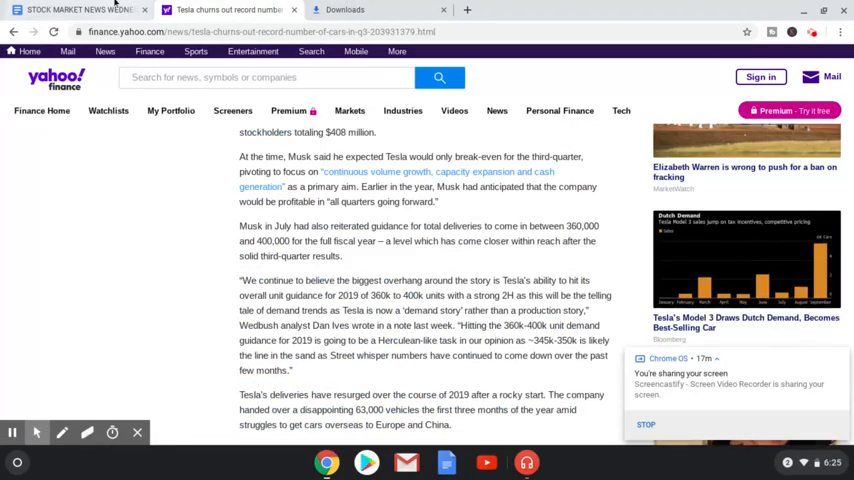
# Return to the STOCK MARKET NEWS WEDNESDAY OCTOBER 2nd, 2019 Google Doc with its article links.
pyautogui.click(70, 10)
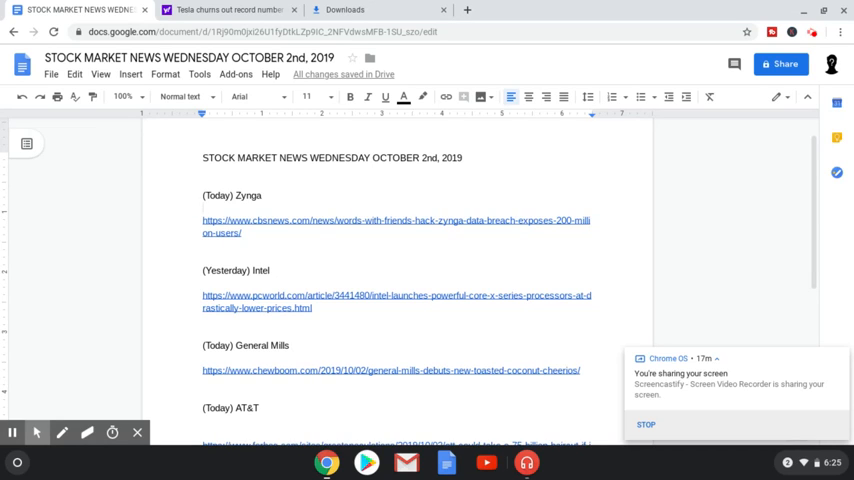
pyautogui.click(204, 208)
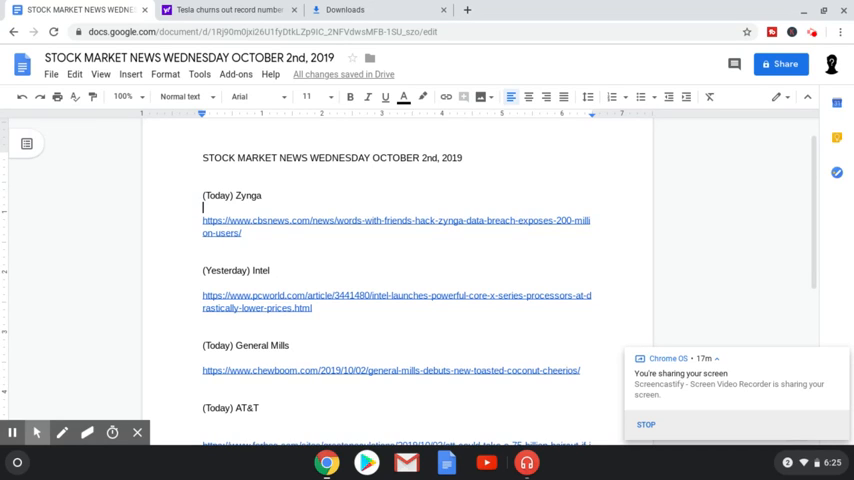